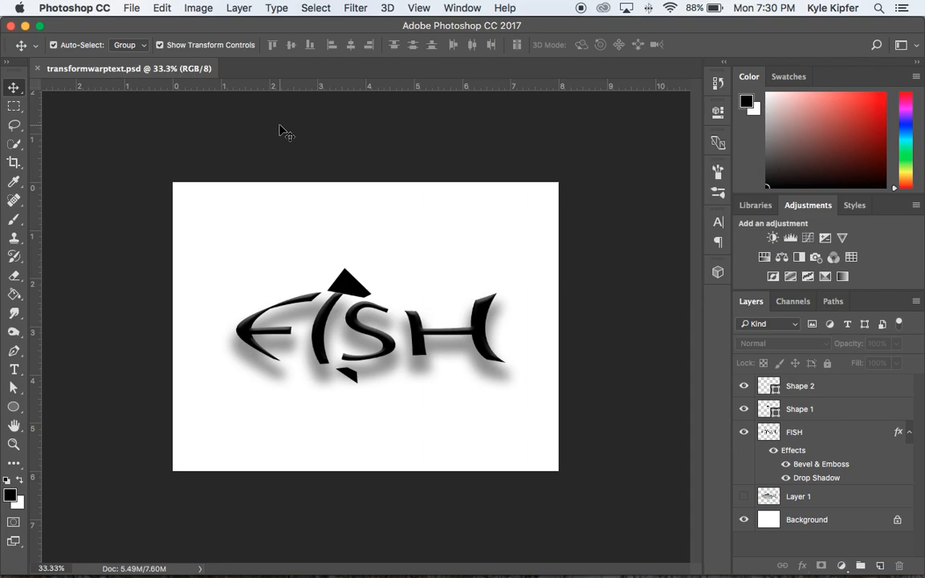
mouse_move(362, 309)
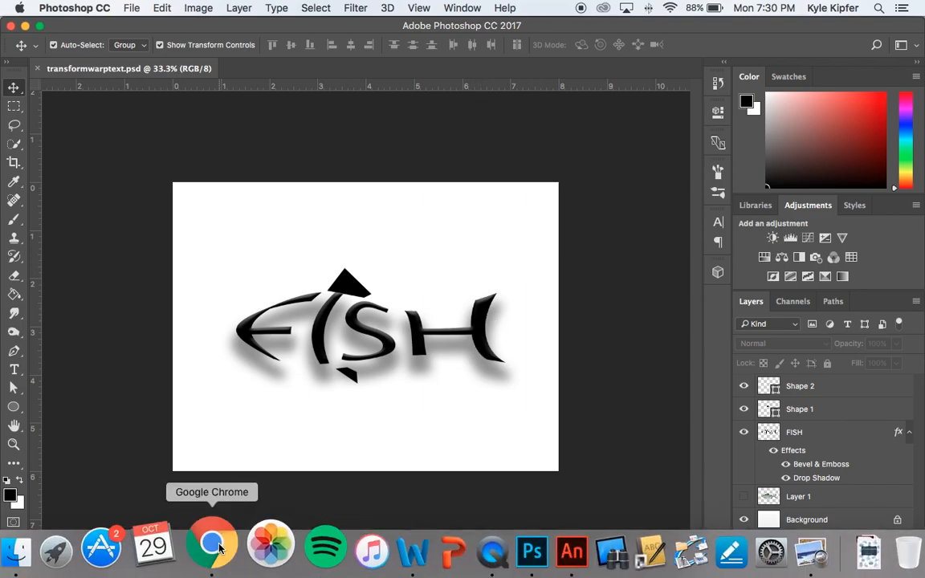
Step: Copy the American shad photo from Chrome's fish image search results
click(212, 548)
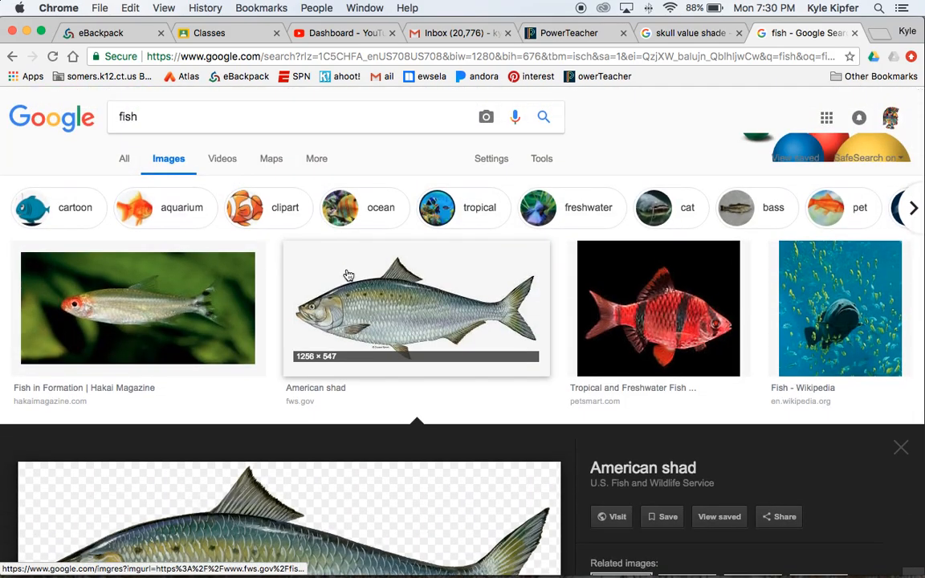
scroll(down, 3)
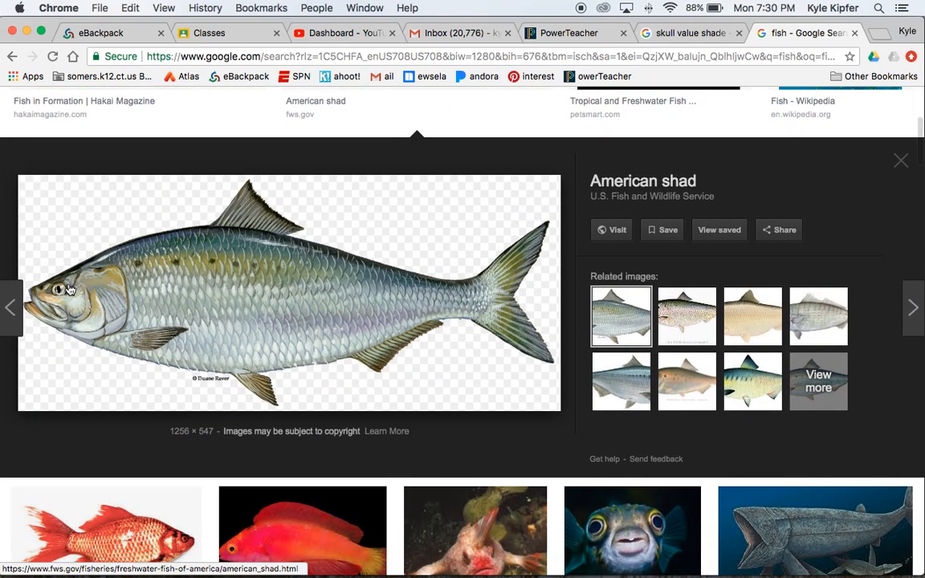
mouse_move(556, 324)
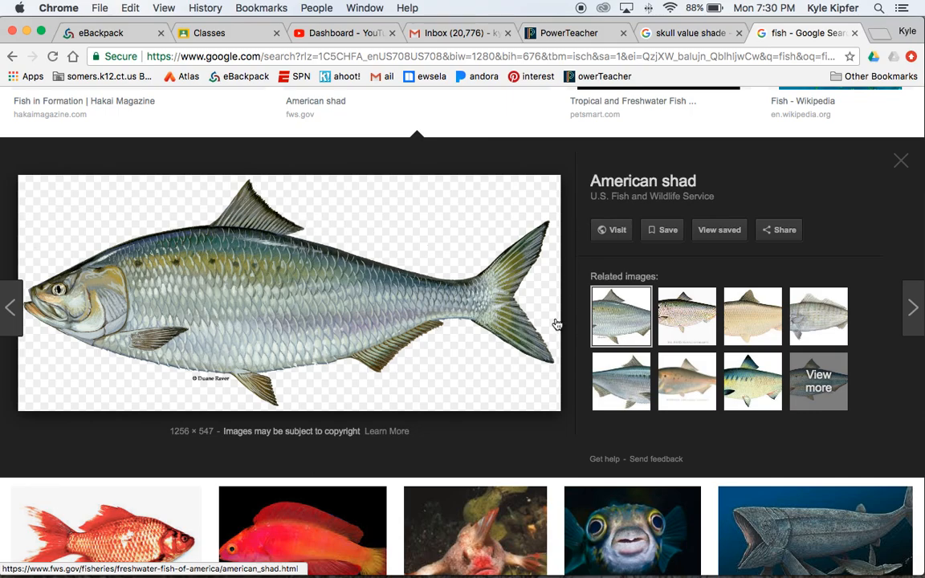
right_click(204, 265)
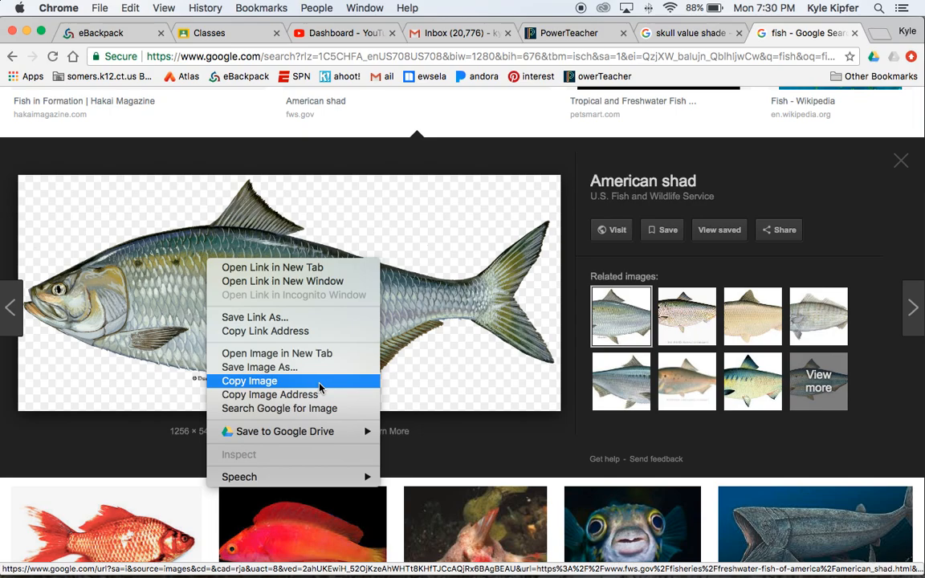
click(249, 381)
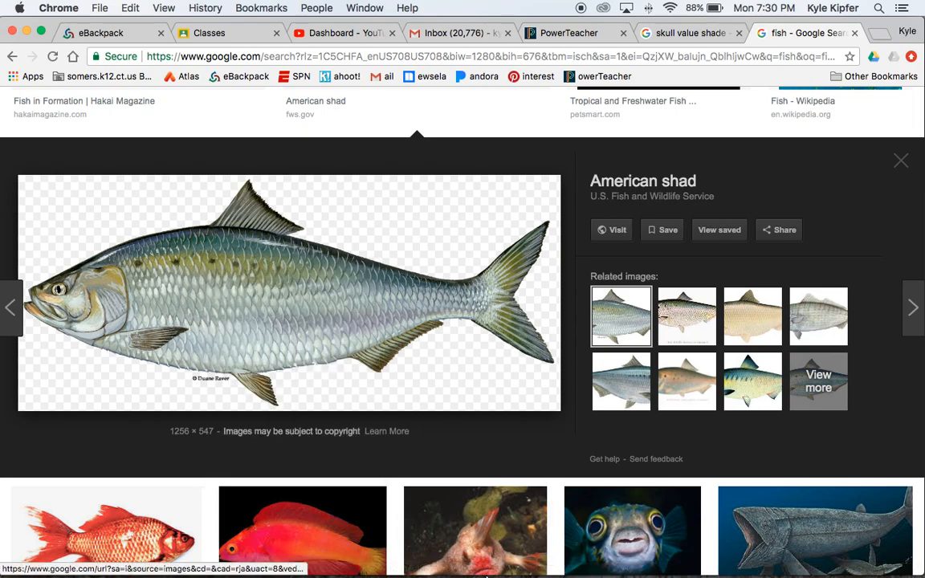
mouse_move(492, 546)
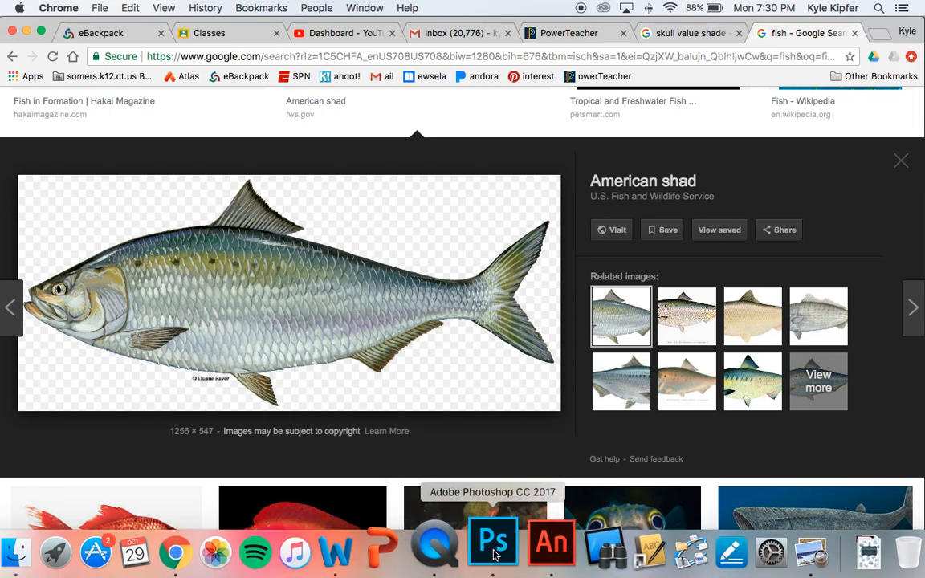
Step: Create a new white Photoshop document, 8 × 6 inches at 200 ppi
click(492, 552)
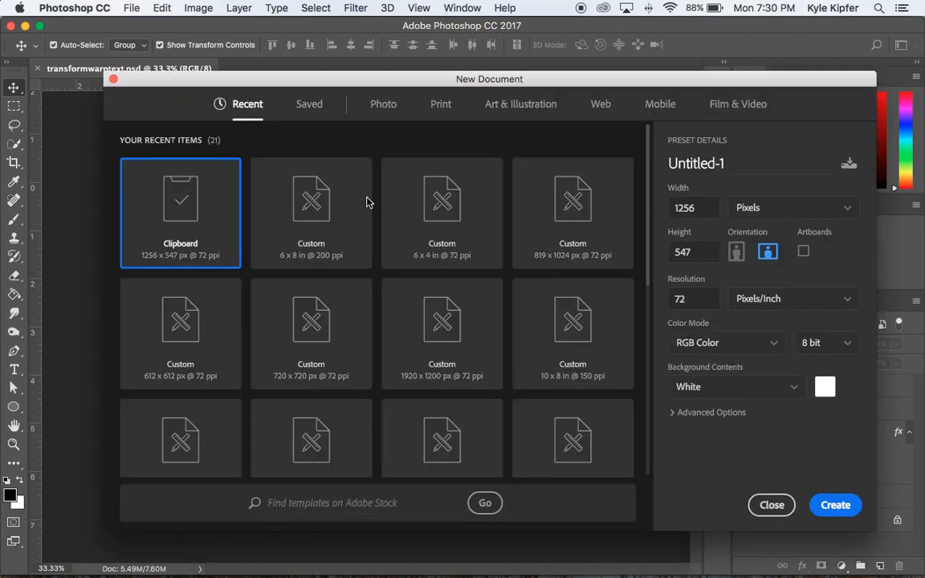
mouse_move(311, 198)
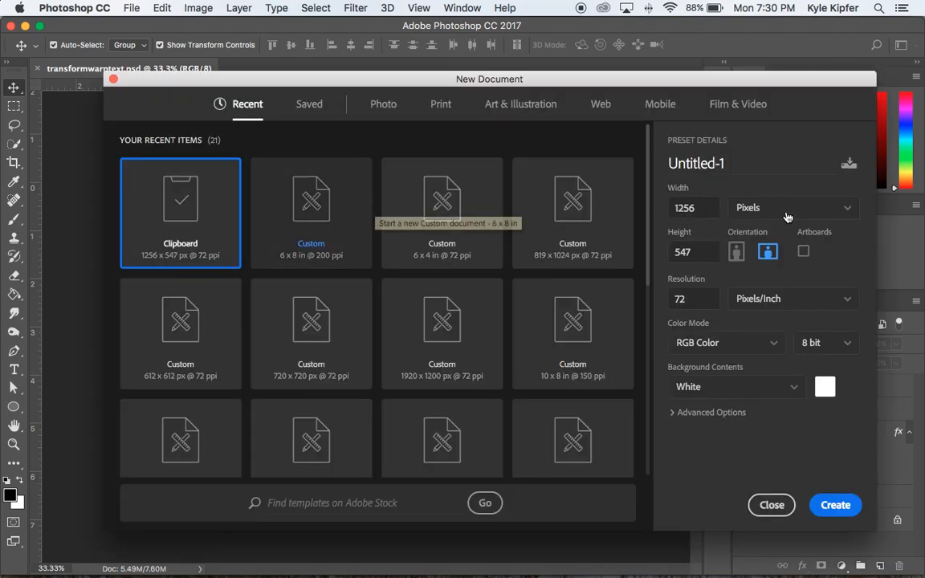
click(690, 207)
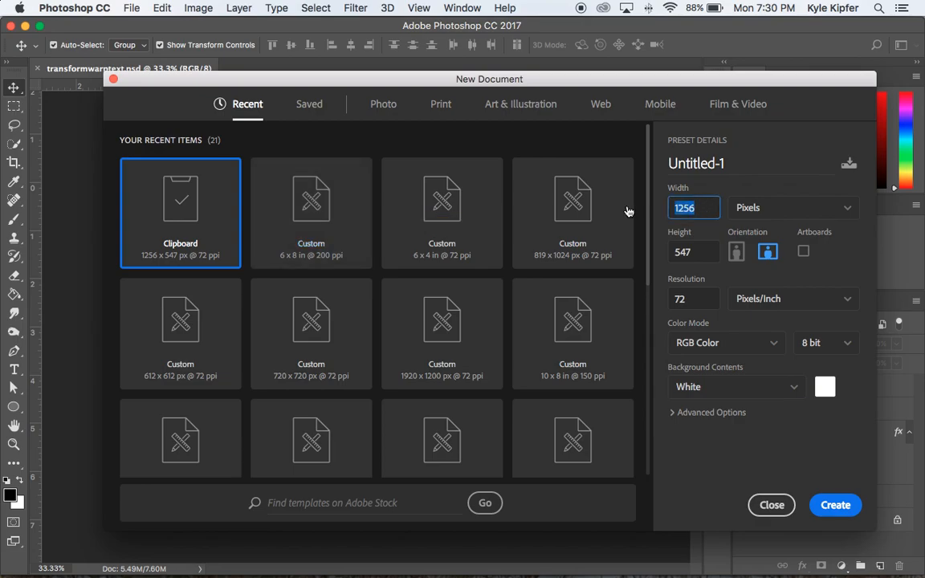
mouse_move(723, 244)
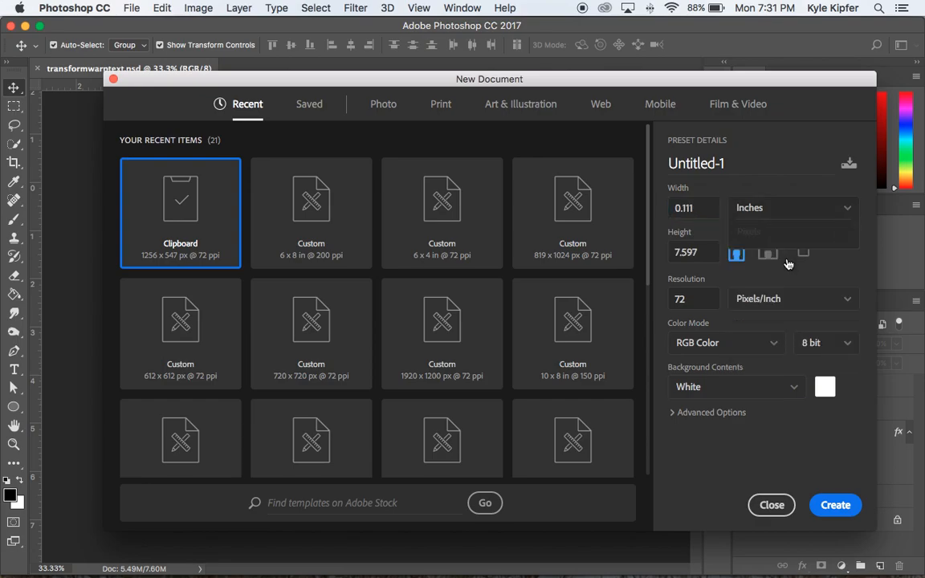
click(693, 207)
text(8)
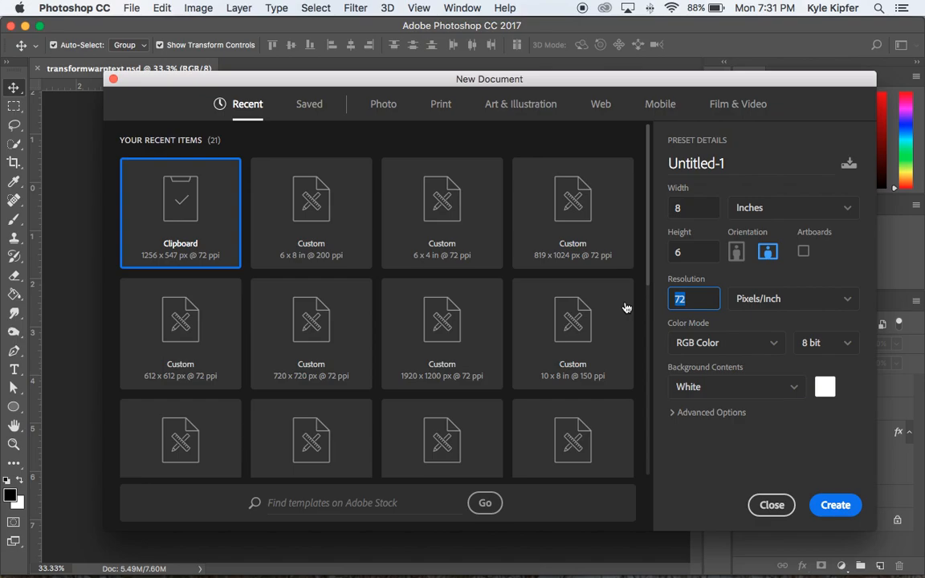
text(200)
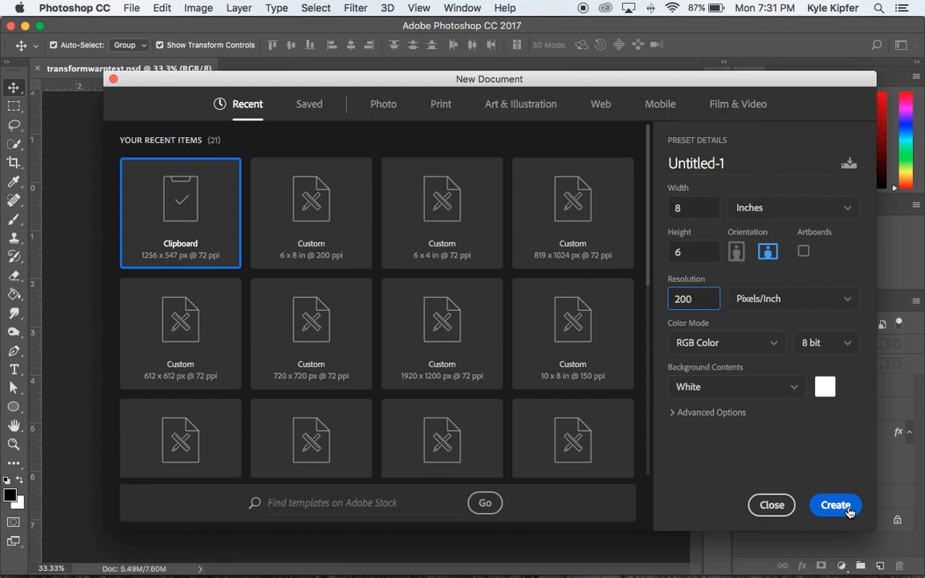
click(835, 505)
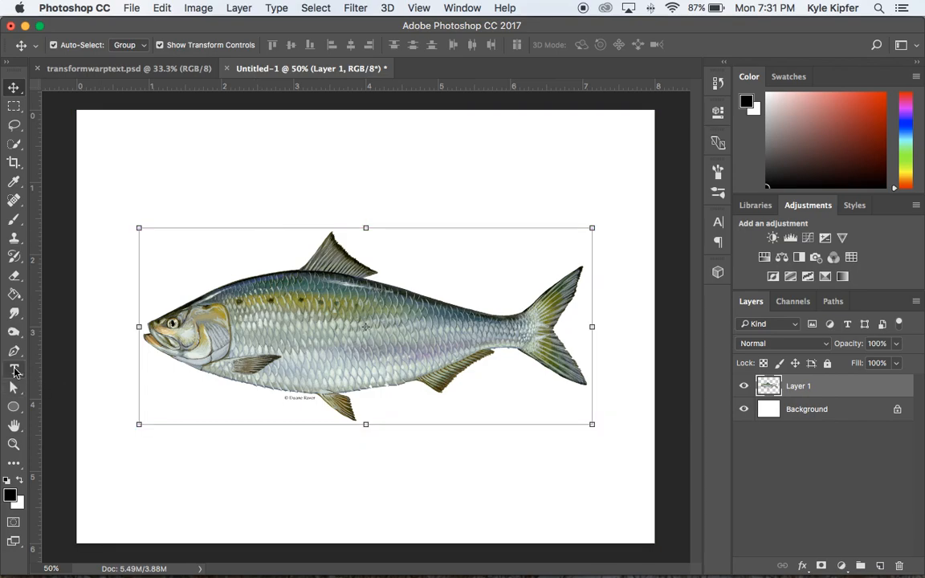
Step: Draw a text box over the fish, type FISH in black, and commit it
click(14, 370)
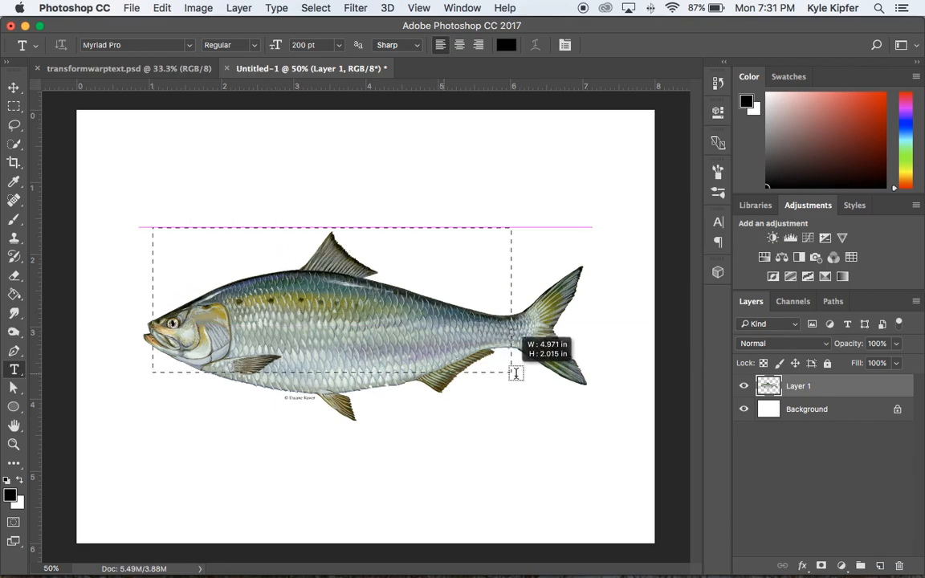
drag(512, 372, 590, 415)
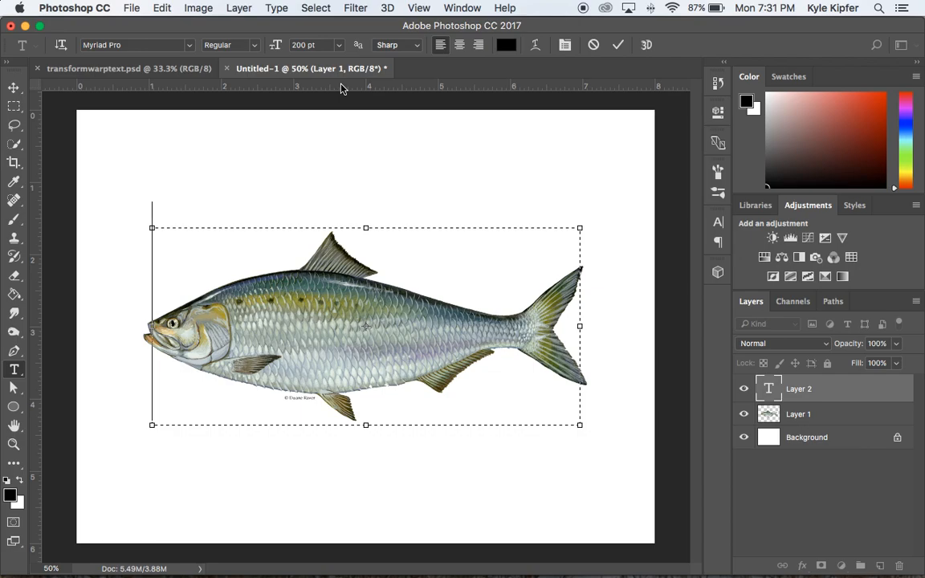
text(FISH)
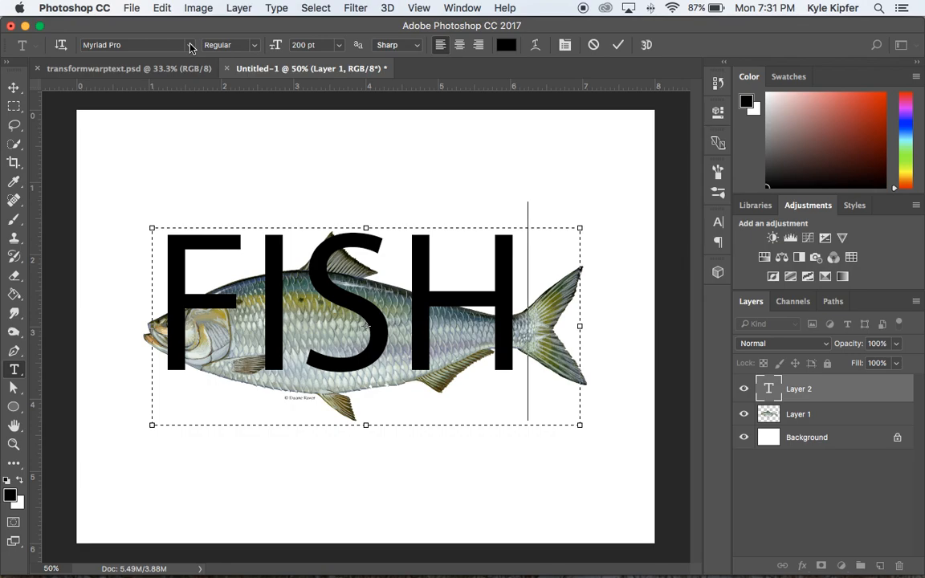
mouse_move(291, 301)
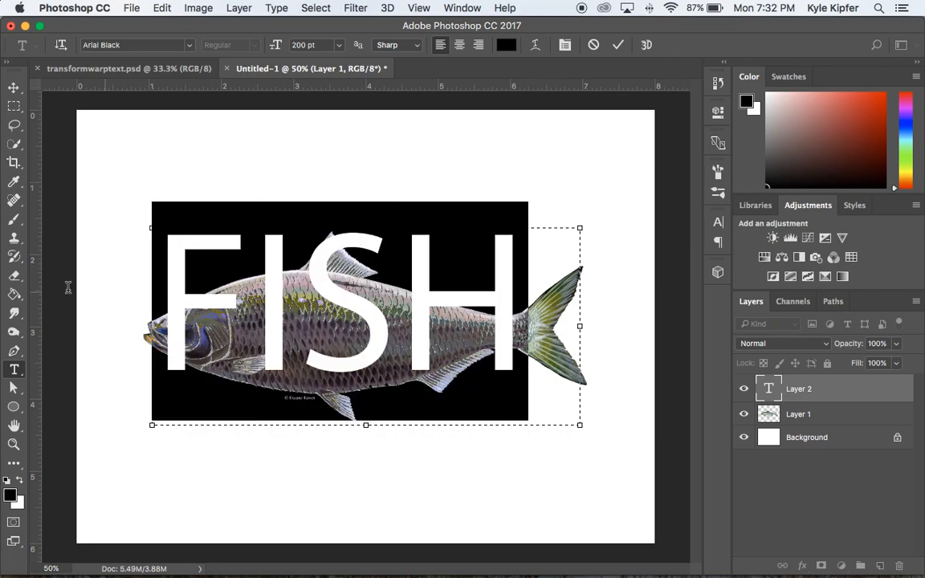
click(134, 45)
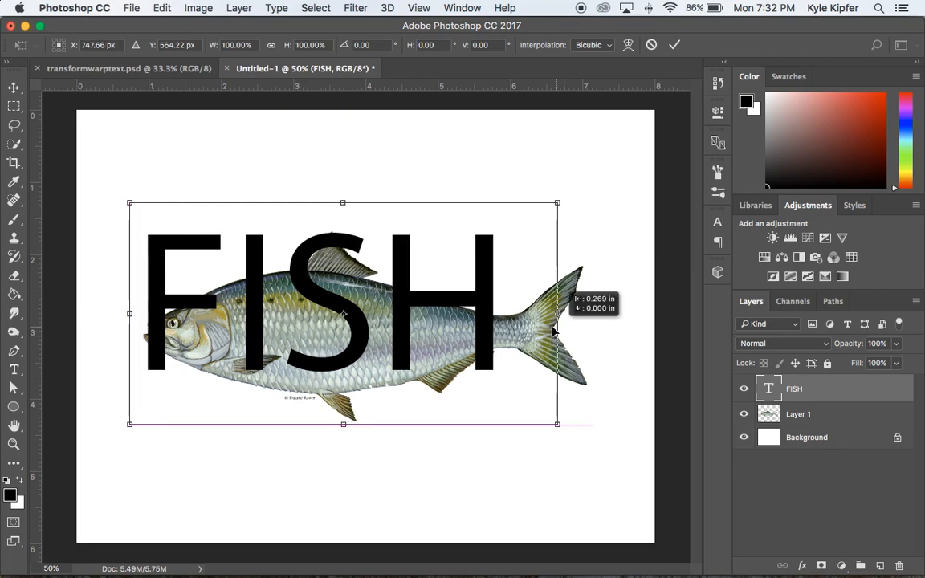
Step: Move the FISH text right over the fish, apply, then resize its text box
drag(557, 314, 602, 314)
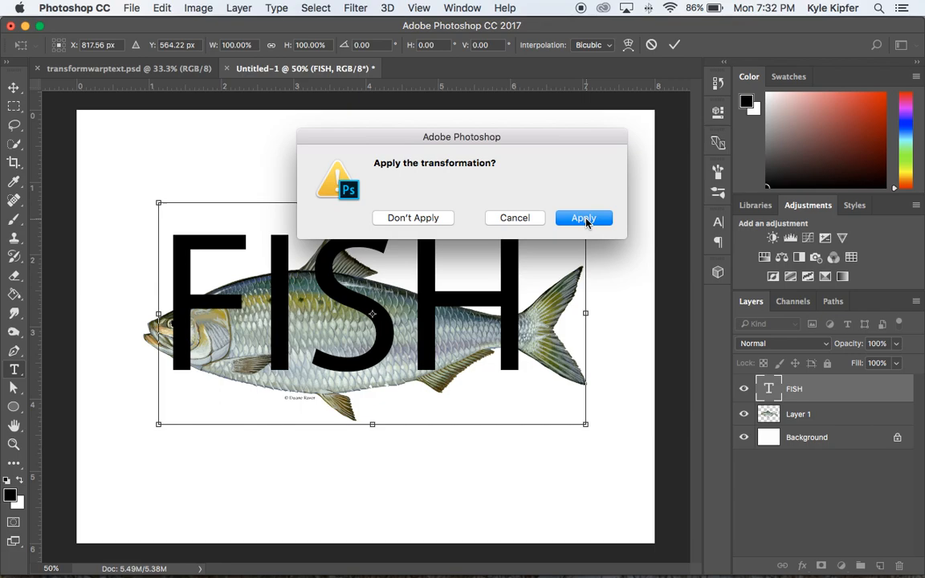
click(583, 218)
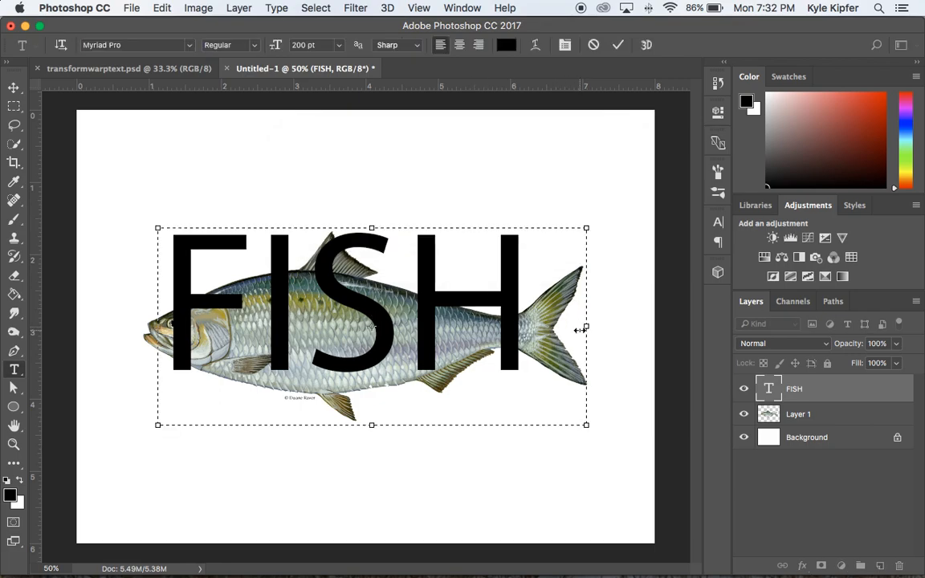
drag(586, 328, 530, 328)
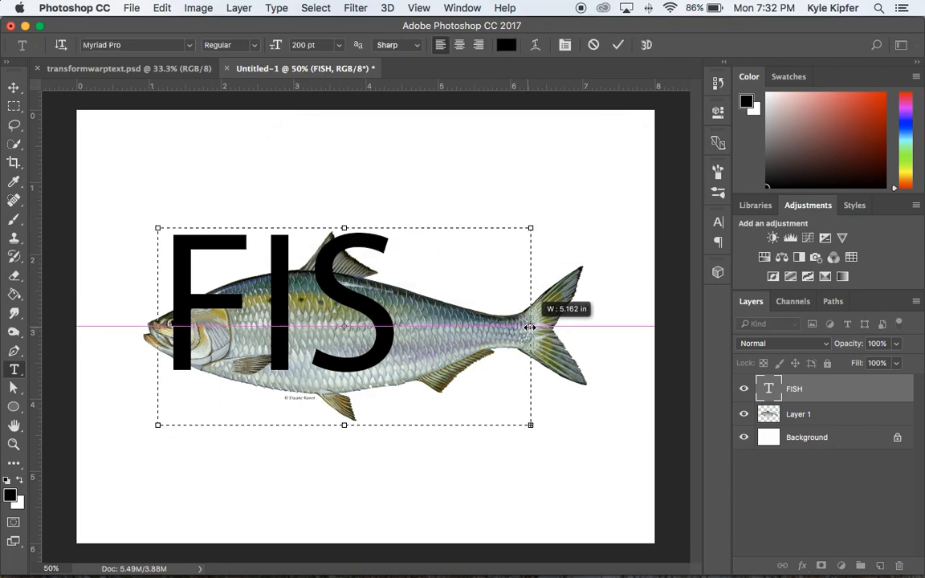
drag(530, 327, 534, 327)
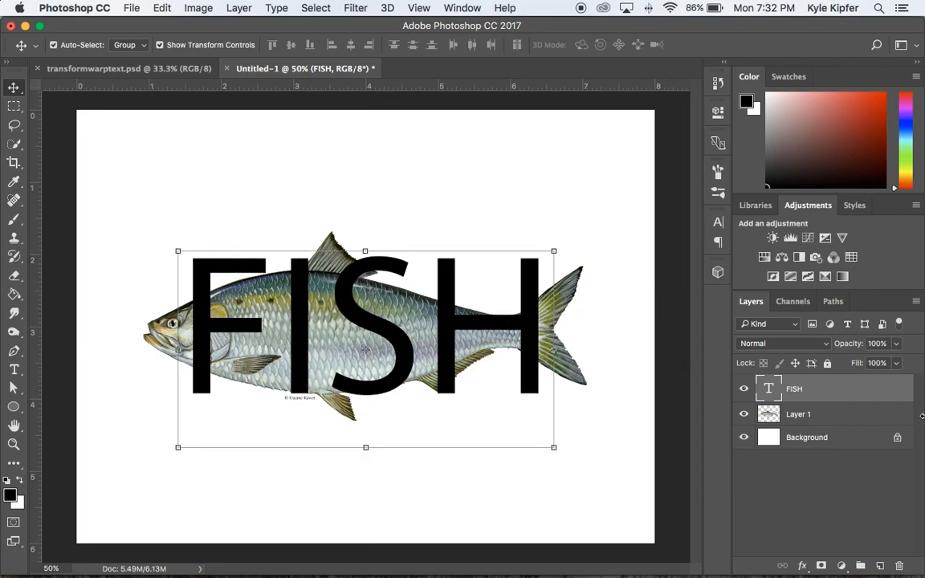
mouse_move(835, 395)
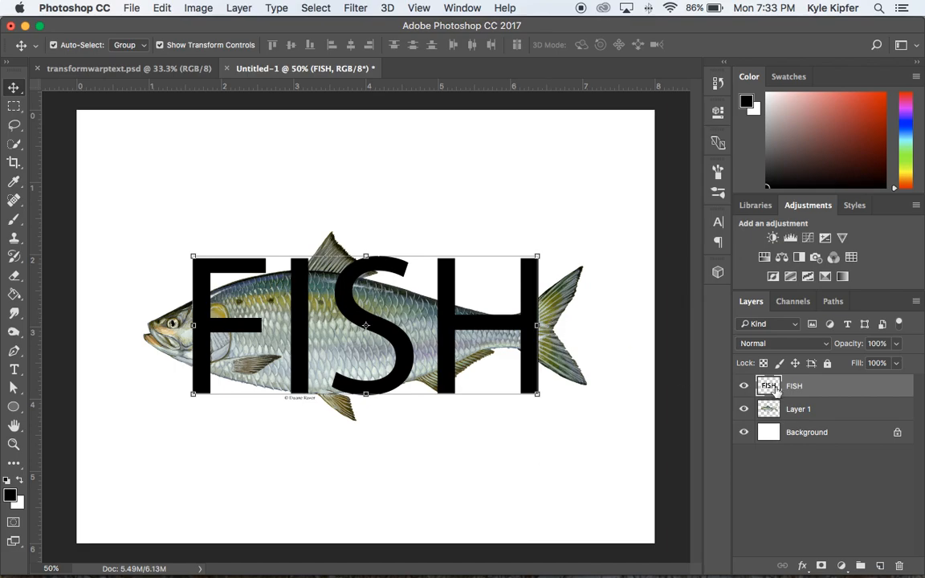
mouse_move(190, 8)
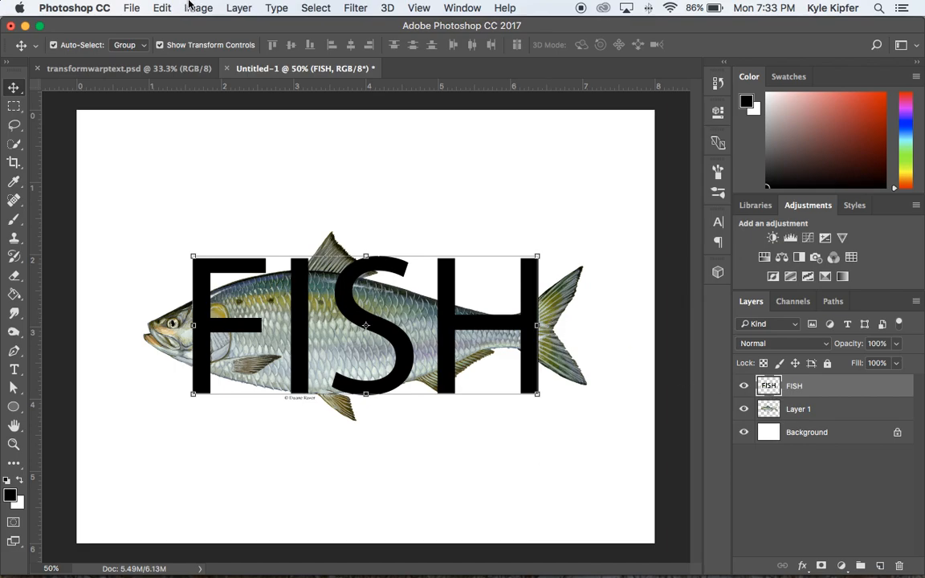
Step: Put a warp grid on the FISH text using Edit > Transform > Warp
click(198, 8)
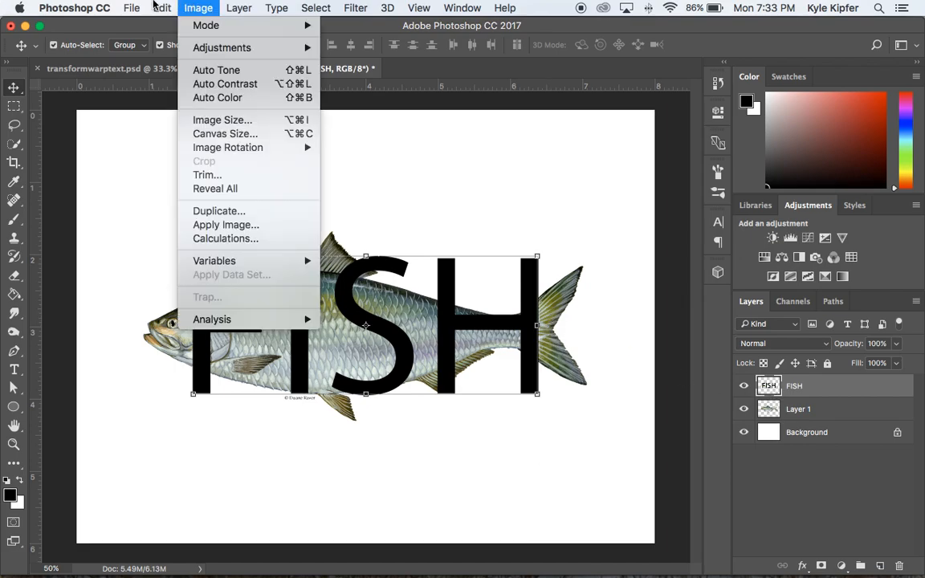
click(162, 7)
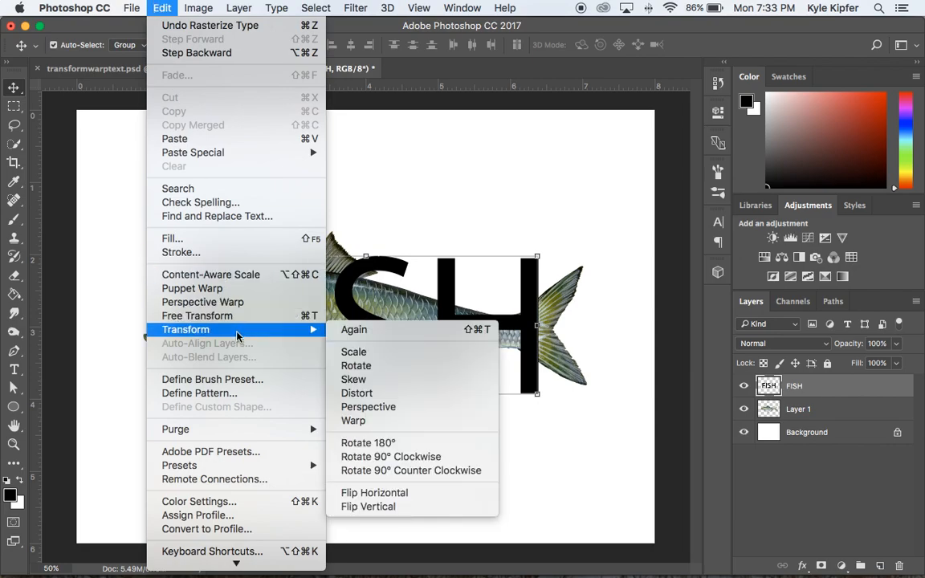
click(354, 421)
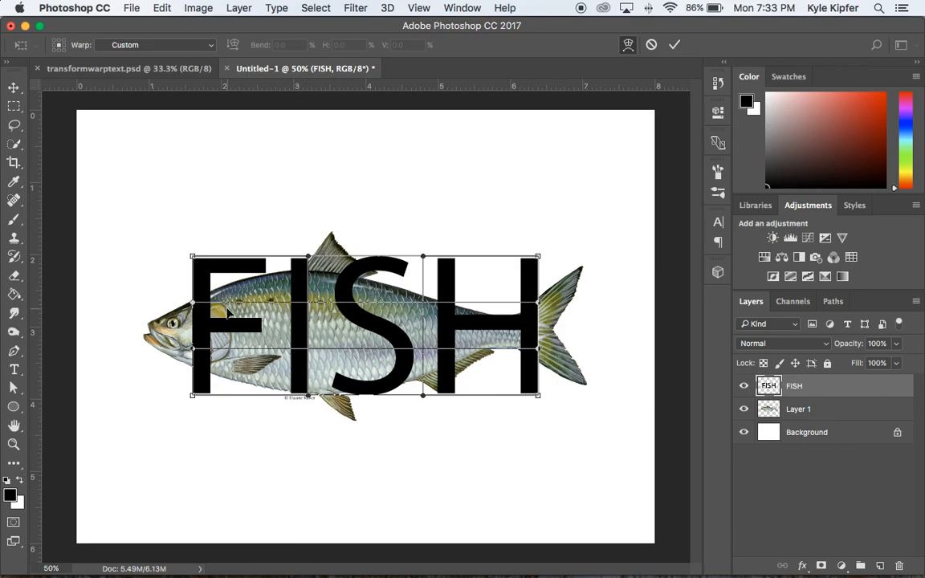
mouse_move(189, 307)
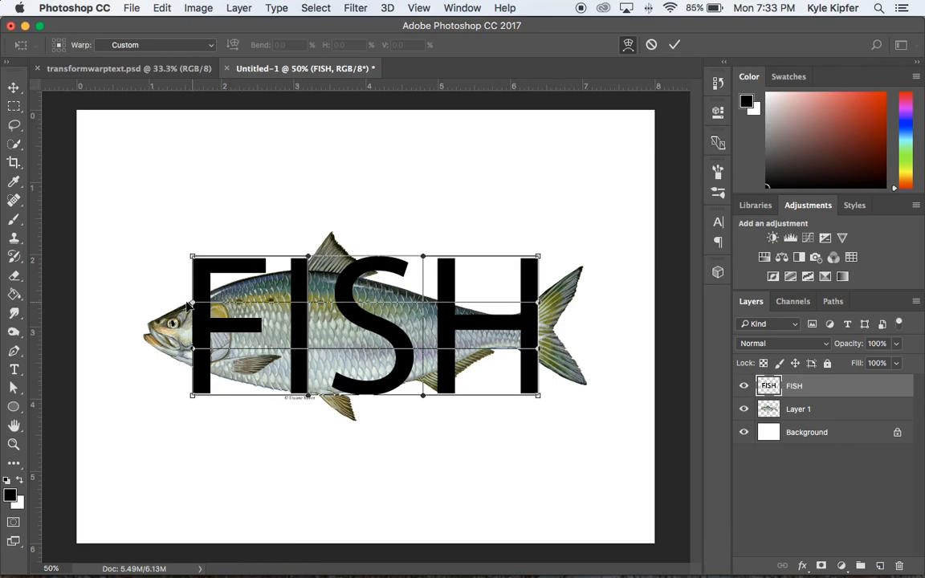
Step: Pull the warp's left edge to the fish's nose and curve the top along the head
drag(191, 304, 97, 349)
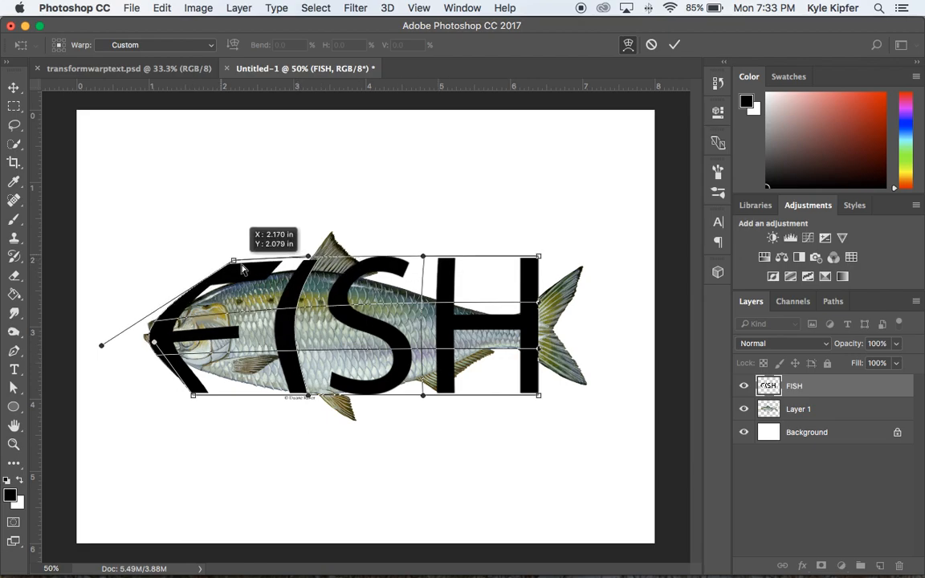
drag(243, 267, 214, 291)
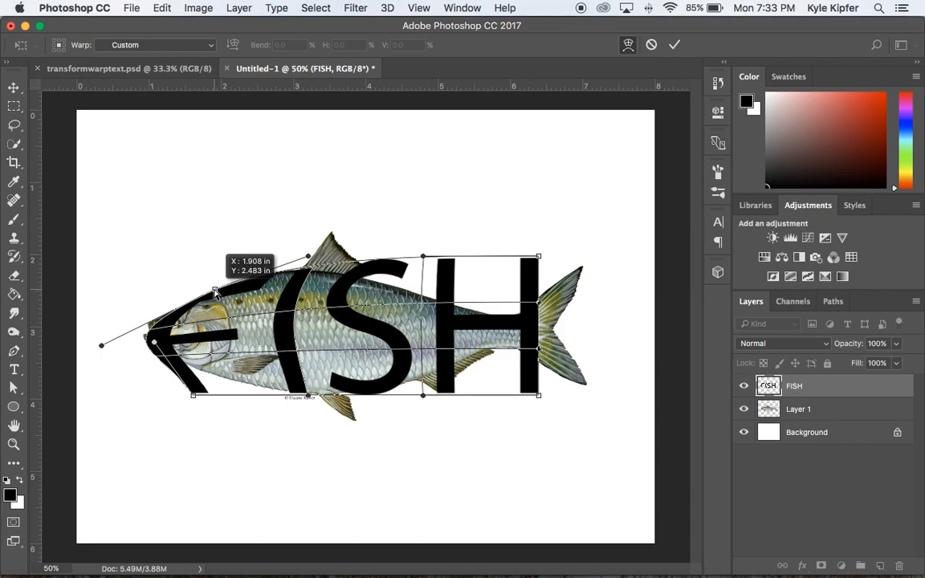
drag(215, 291, 221, 397)
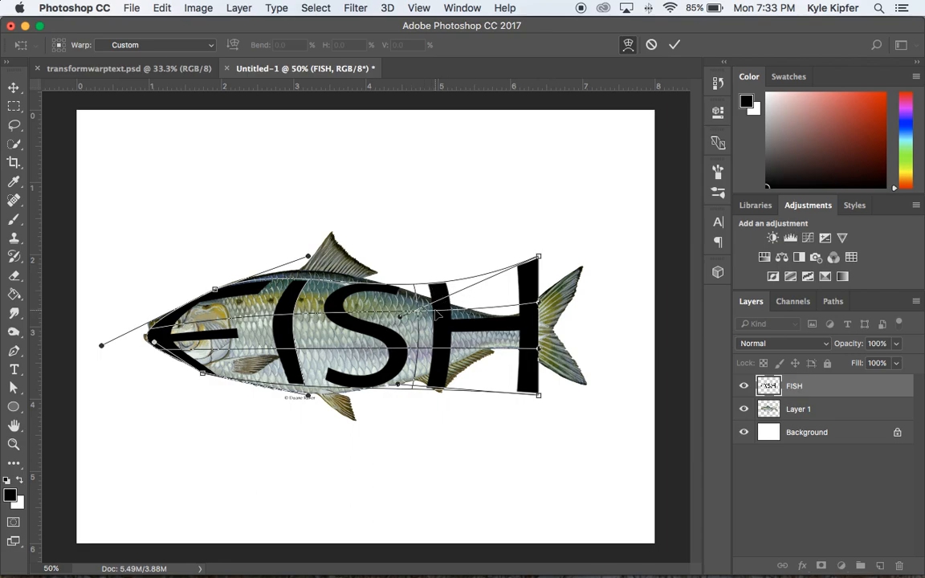
Step: Stretch the right warp corners to the tail tips and curve the middle and belly edge
drag(538, 257, 578, 277)
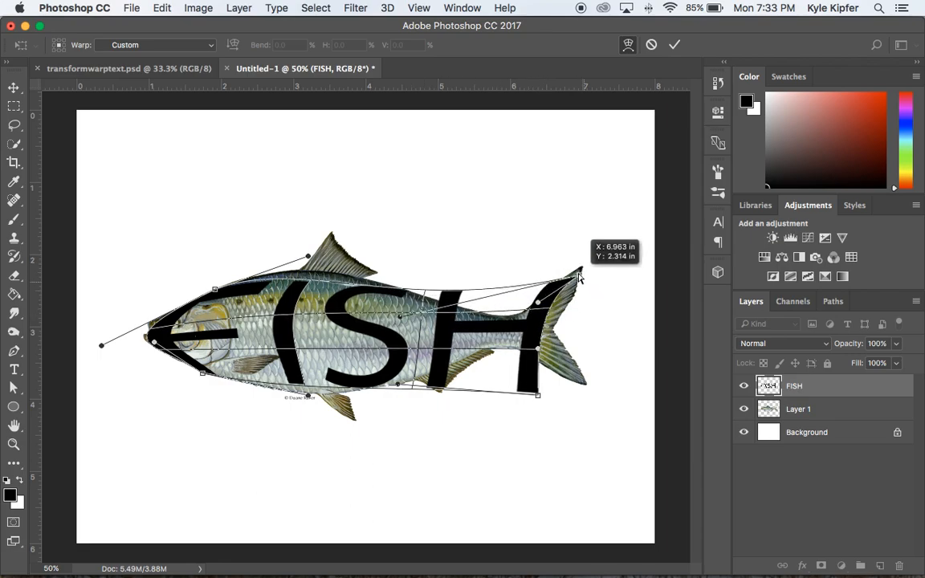
drag(582, 278, 581, 269)
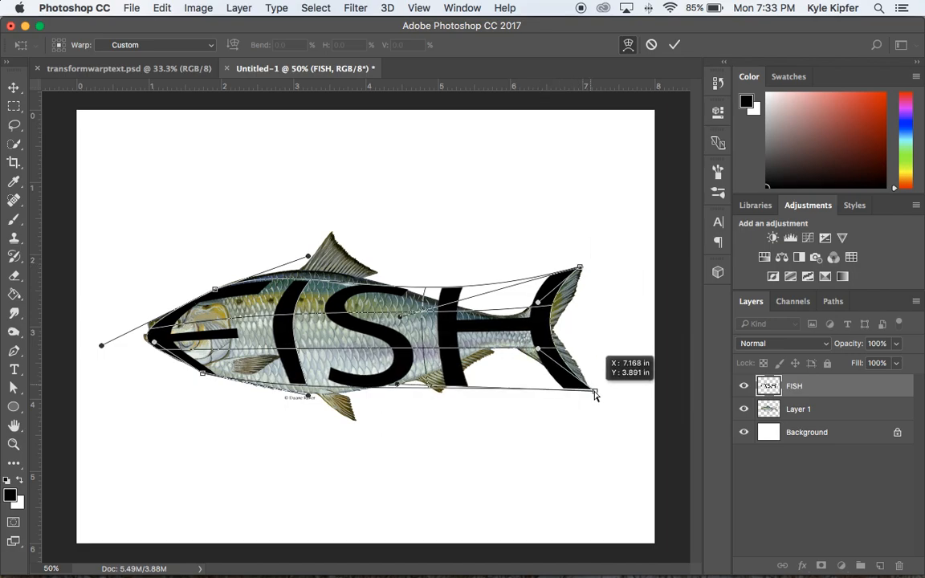
drag(594, 393, 594, 388)
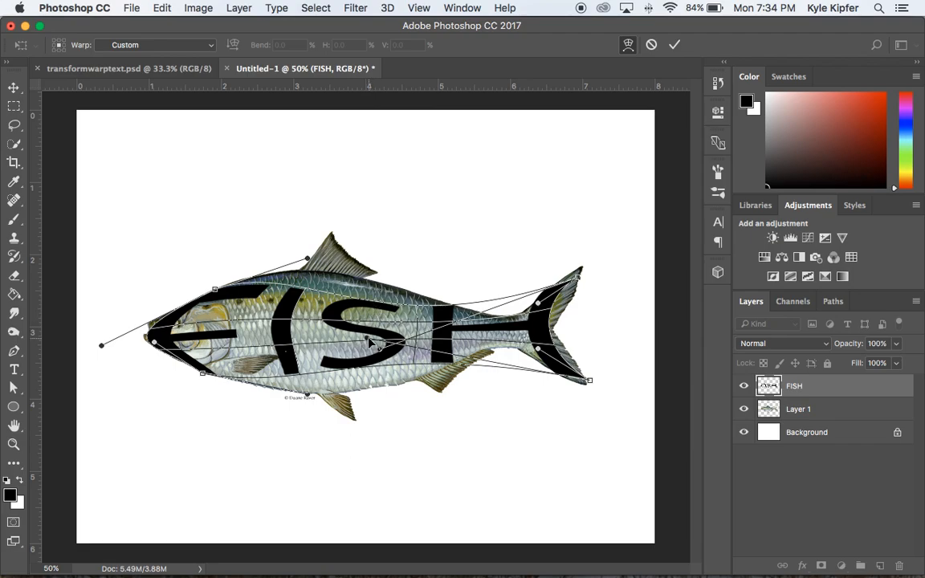
mouse_move(328, 297)
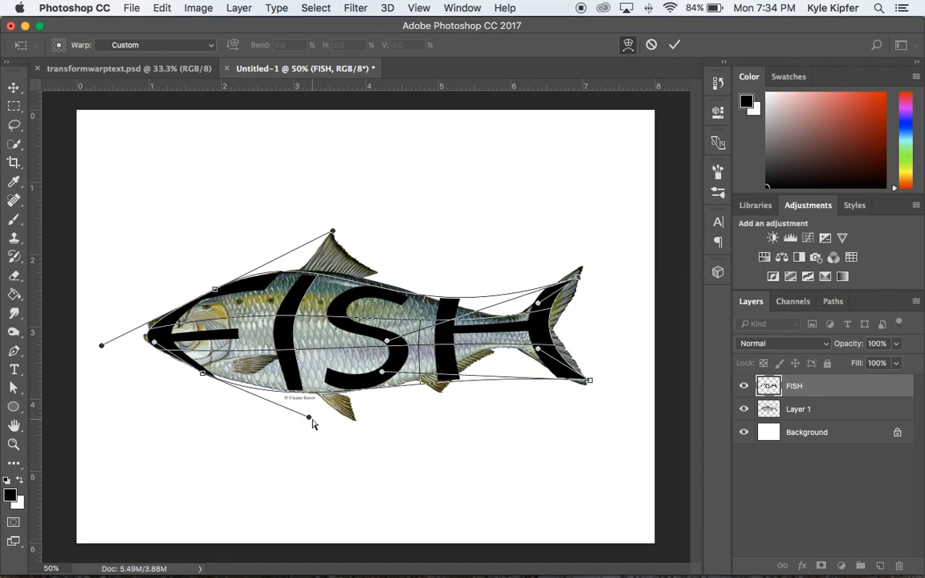
drag(309, 419, 312, 432)
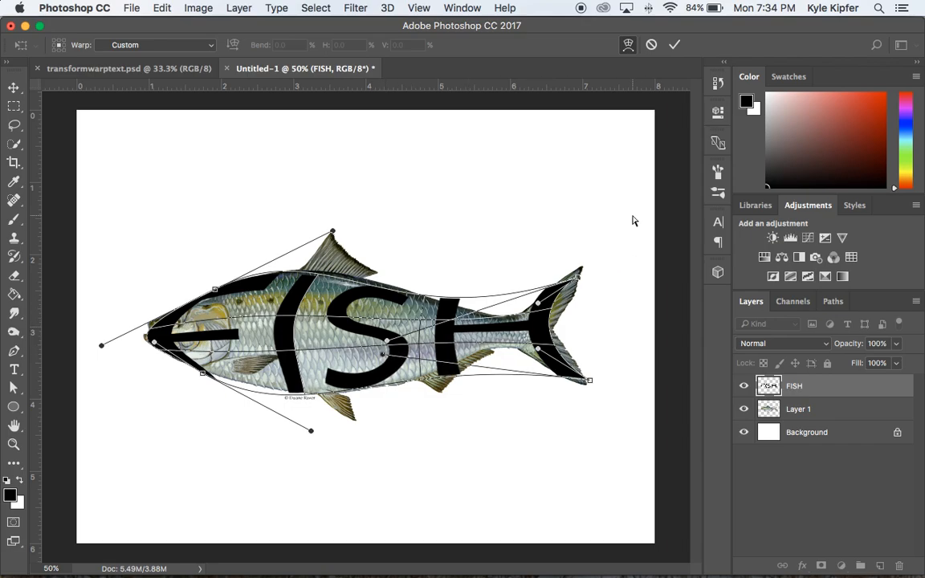
Step: Apply the fish-shaped warp and toggle the shad photo layer's visibility to check it
click(14, 89)
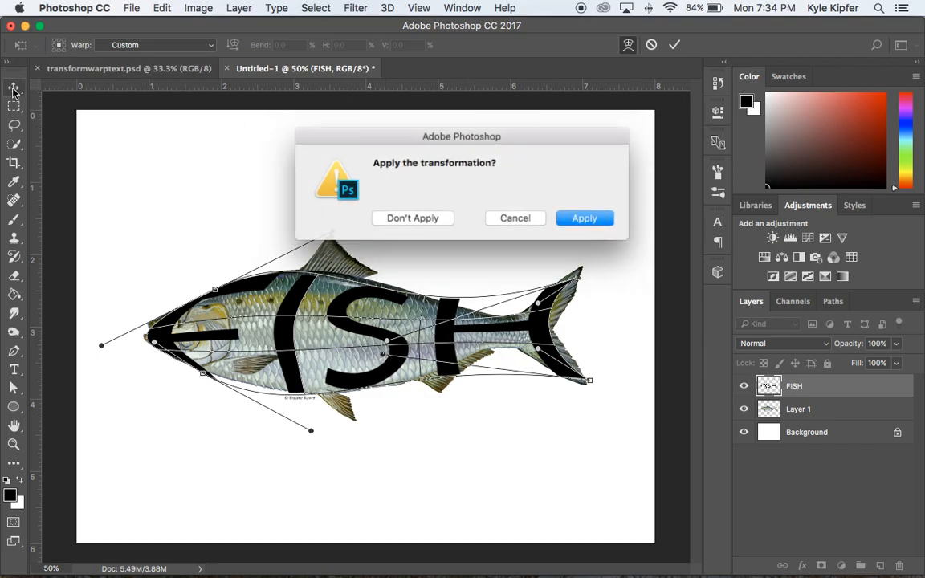
click(585, 218)
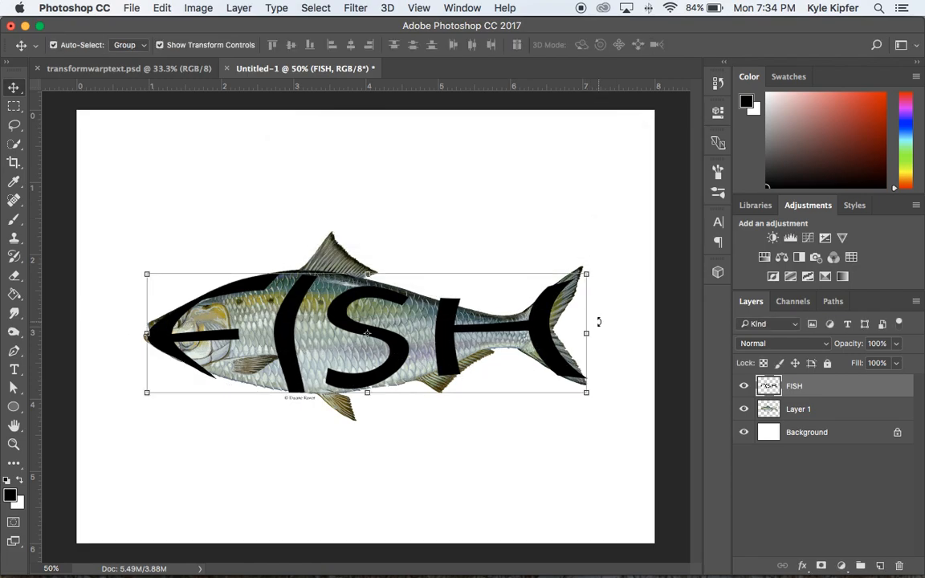
click(743, 409)
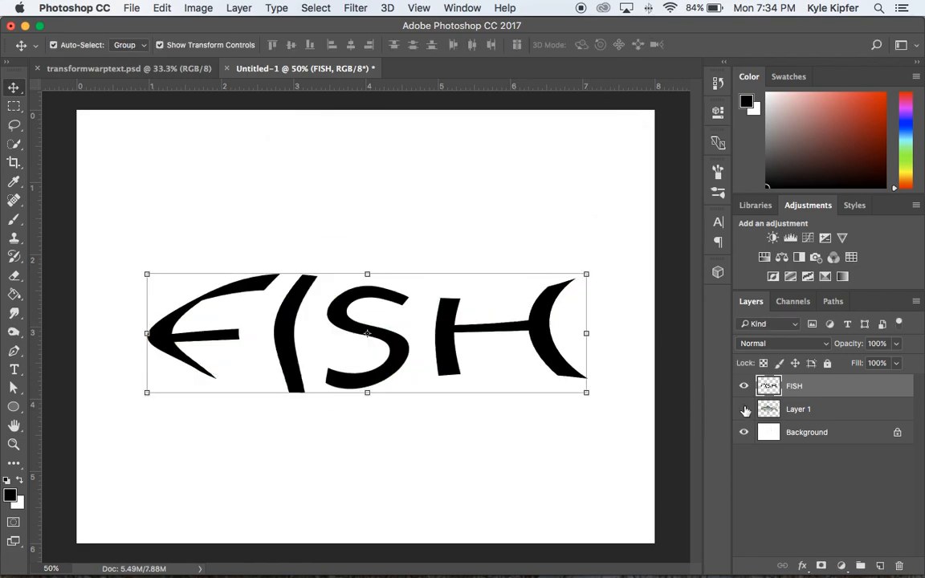
mouse_move(743, 409)
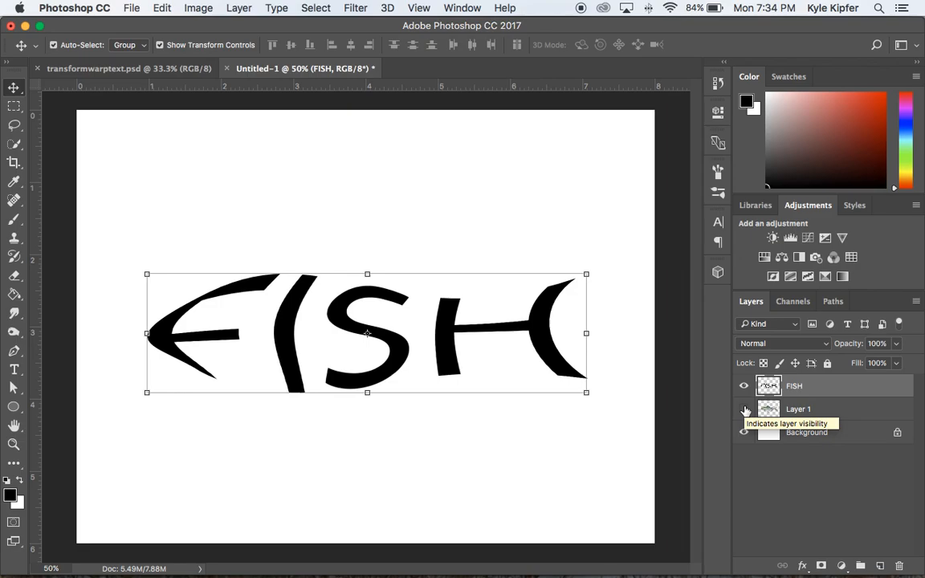
click(744, 409)
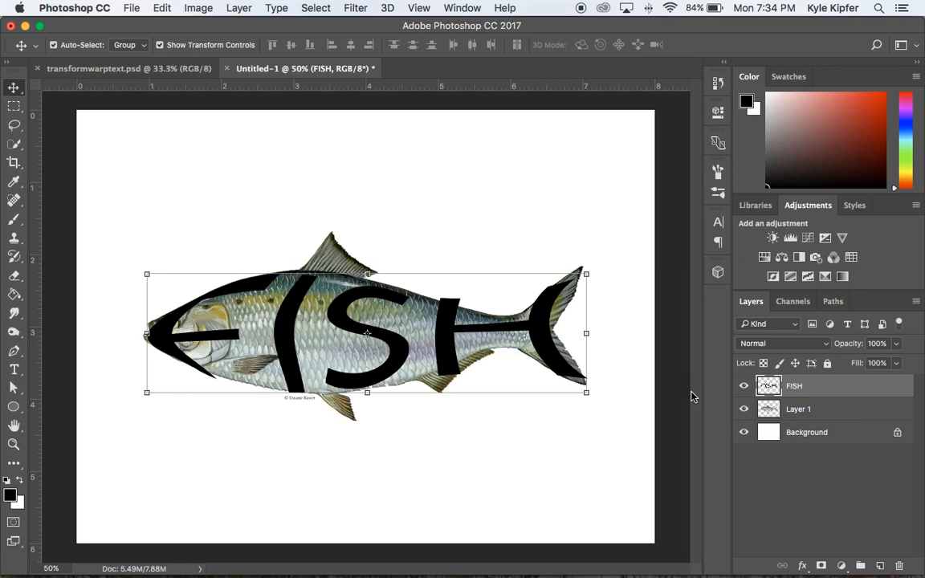
click(744, 409)
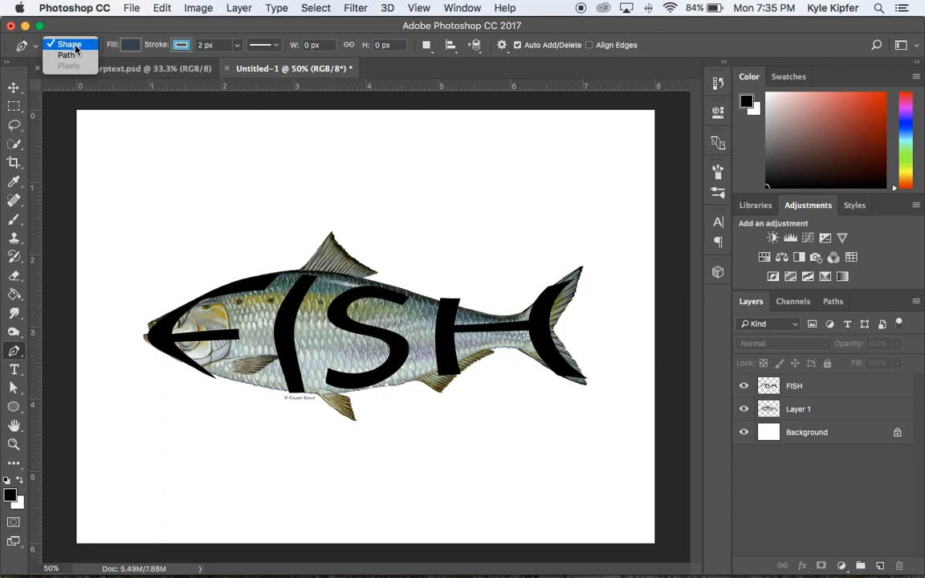
Step: Set the Pen tool to Shape mode with black fill and trace the dorsal and lower fins
click(68, 45)
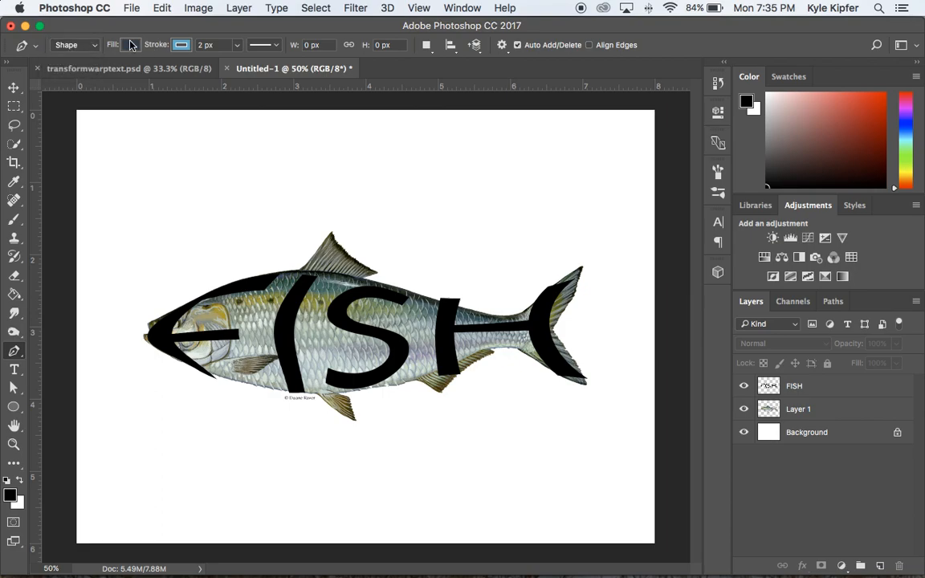
click(131, 44)
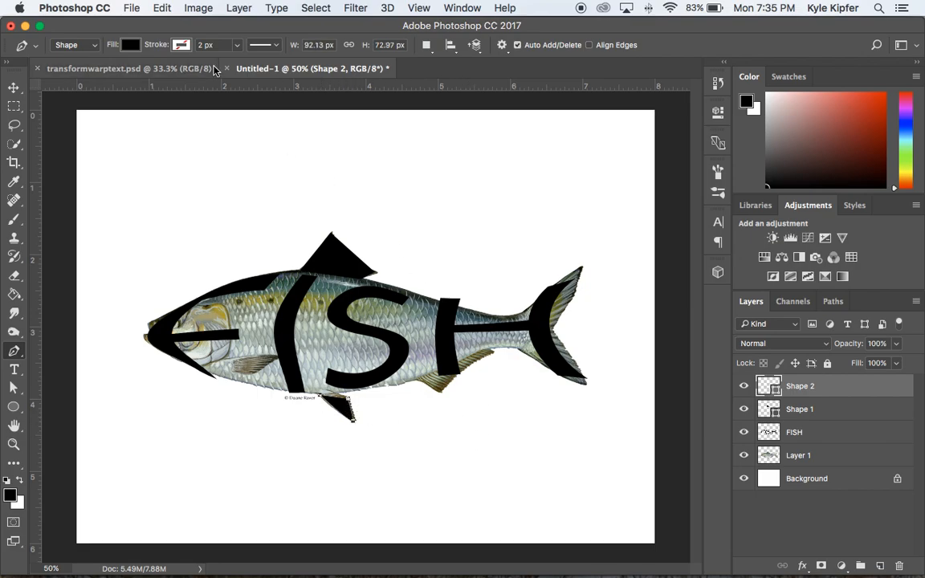
click(13, 87)
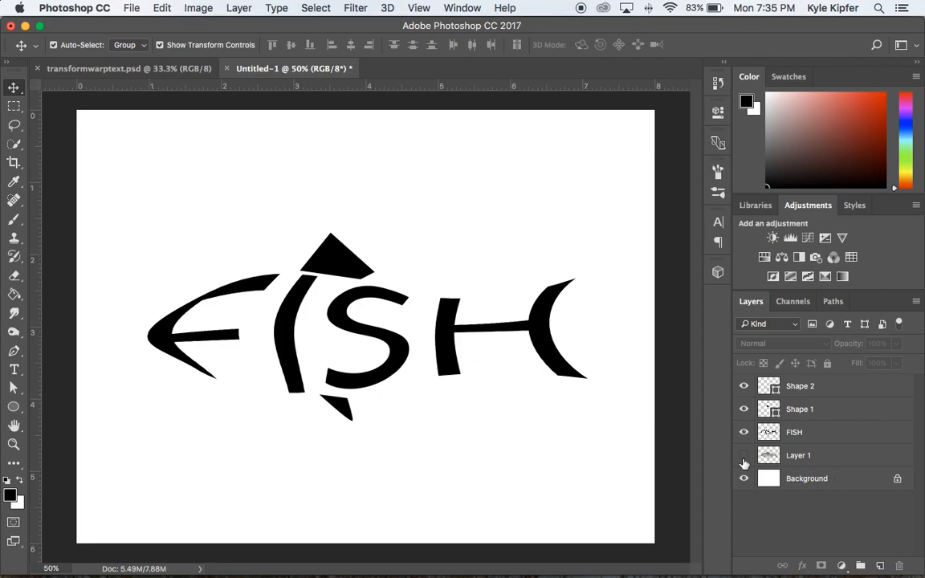
mouse_move(743, 456)
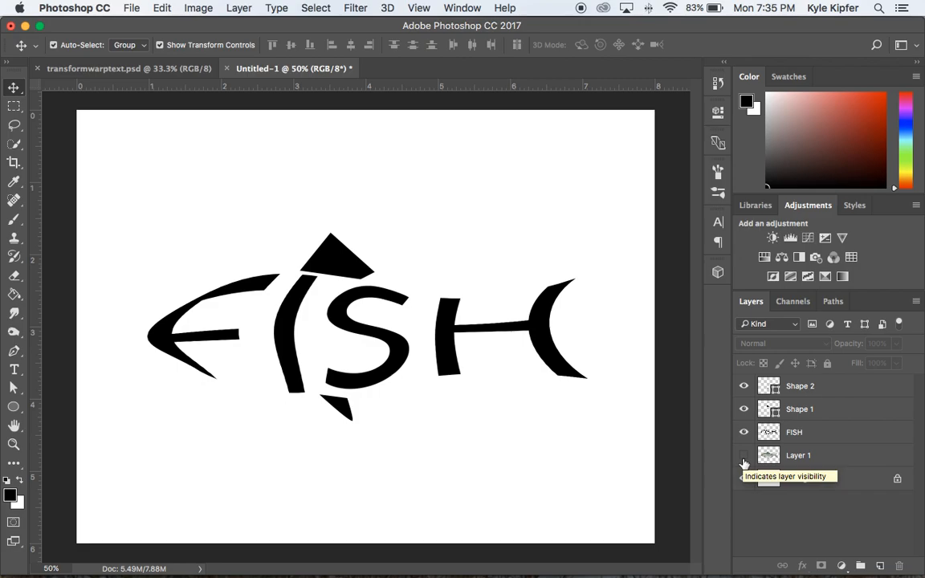
Step: Select the FISH text layer and open the fx layer effects menu
click(742, 456)
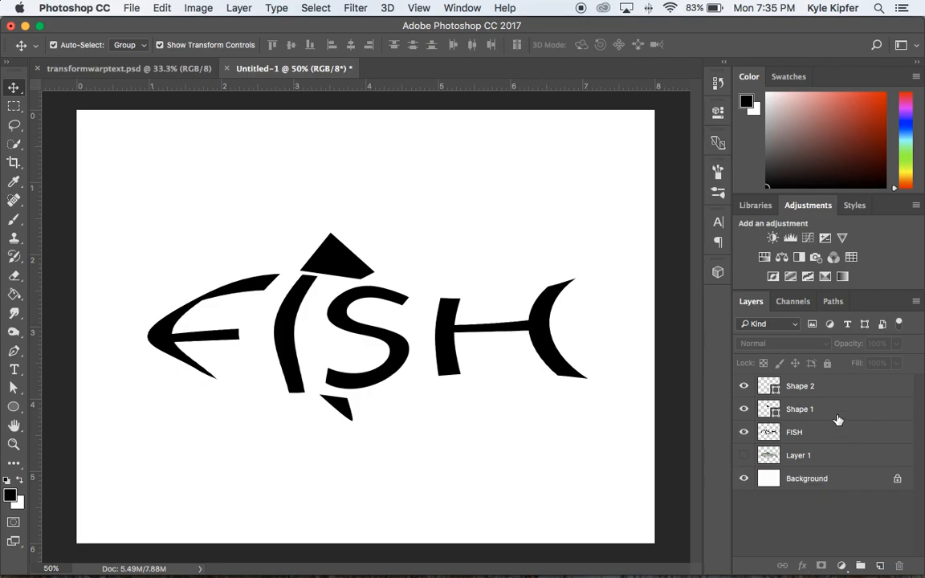
click(794, 432)
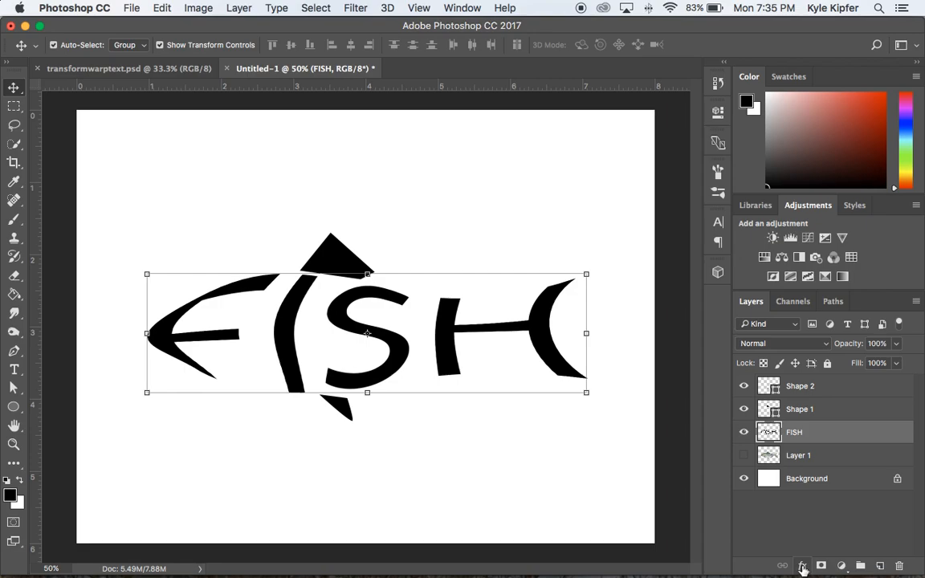
click(802, 566)
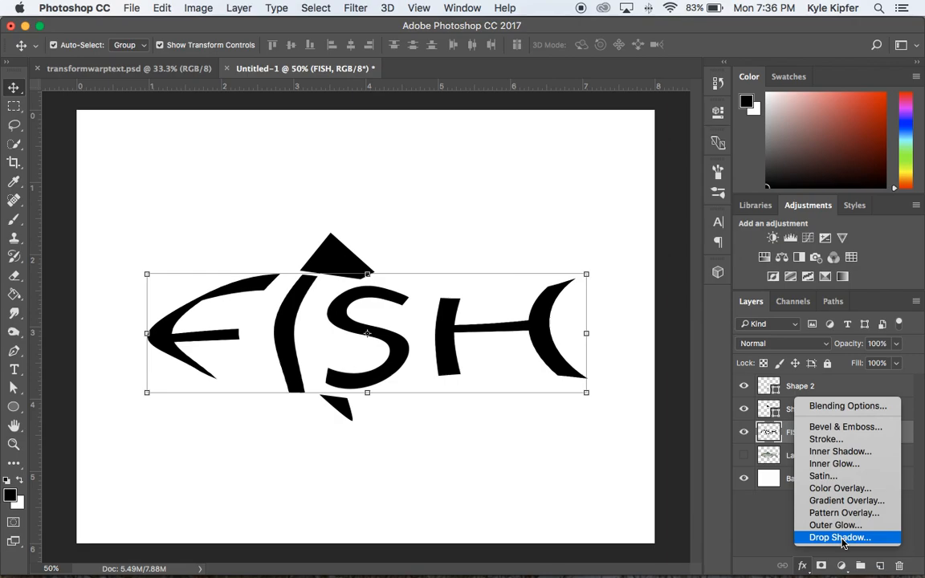
mouse_move(863, 432)
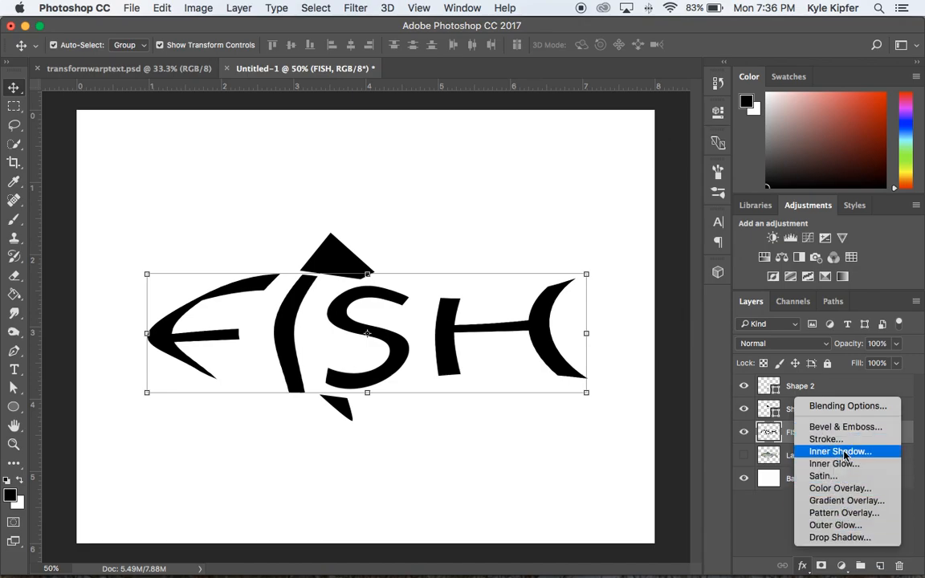
mouse_move(846, 512)
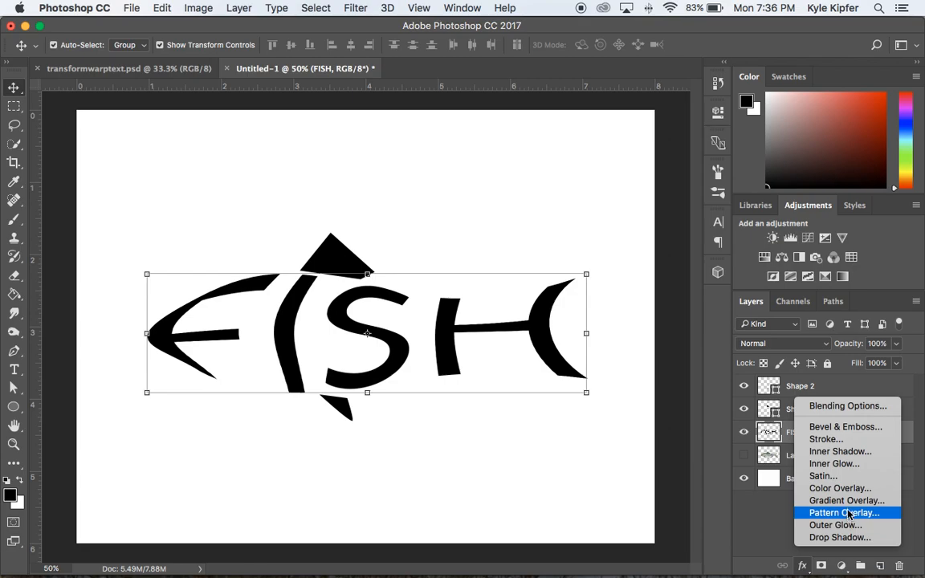
mouse_move(840, 537)
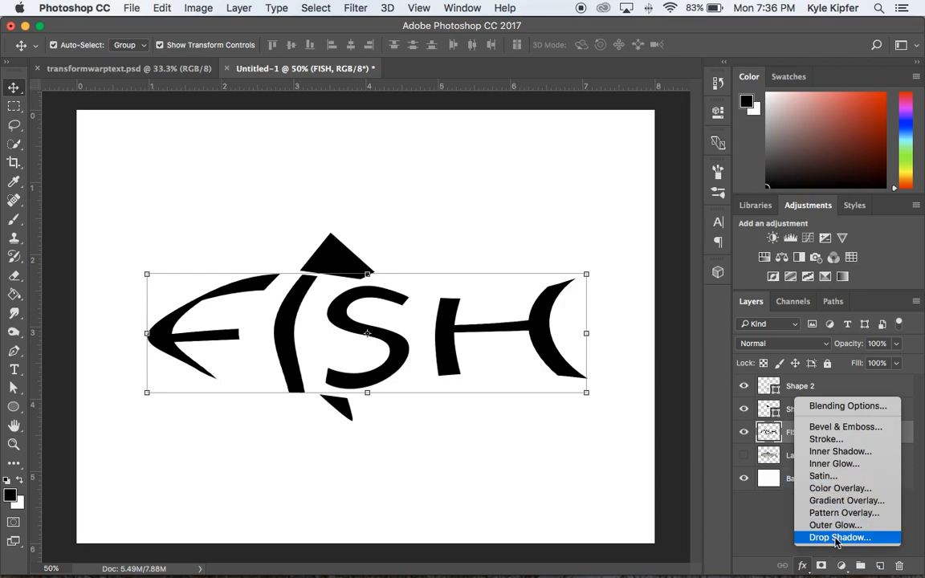
Step: Add a Drop Shadow to the FISH layer: distance 71 px, spread 25%, size 46 px
click(838, 537)
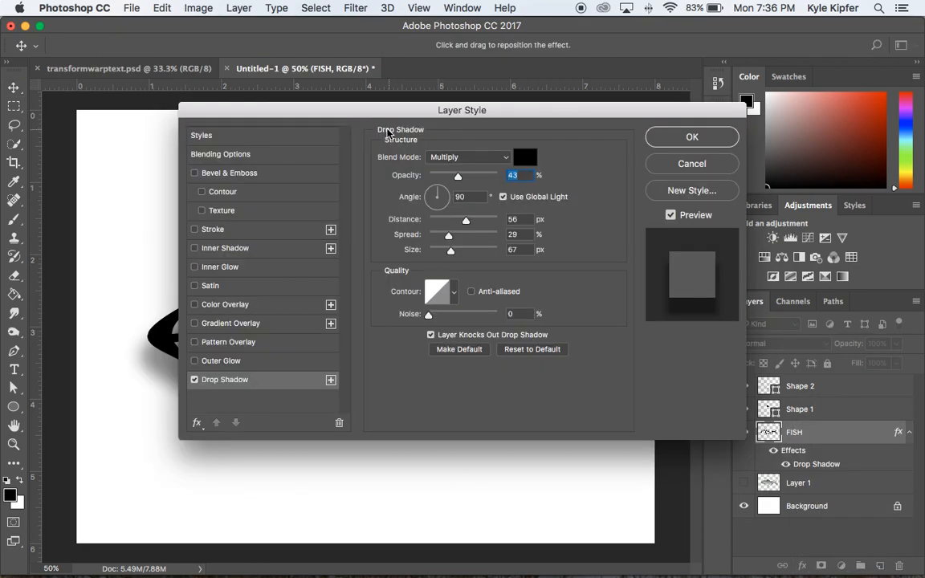
drag(462, 110, 808, 160)
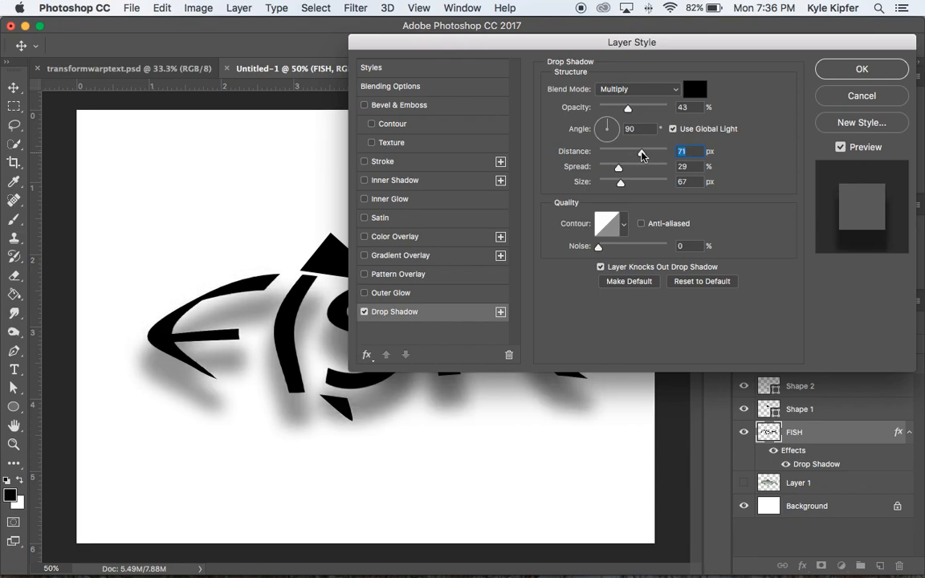
drag(619, 167, 635, 167)
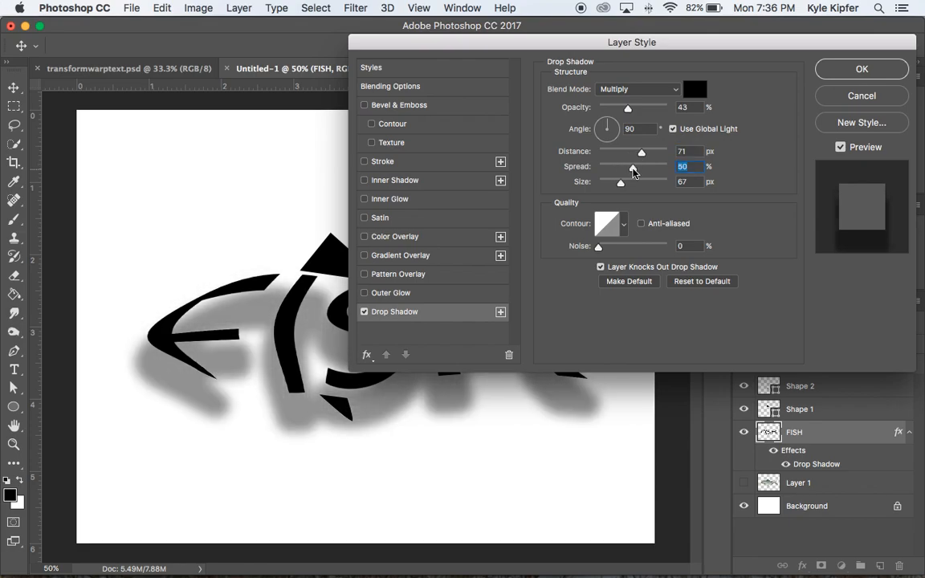
drag(633, 167, 616, 166)
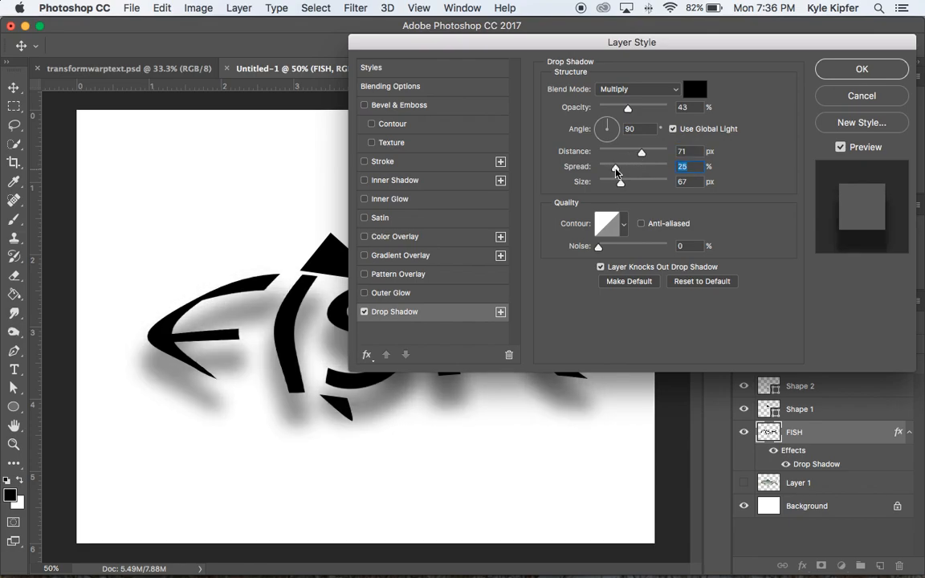
drag(620, 181, 627, 181)
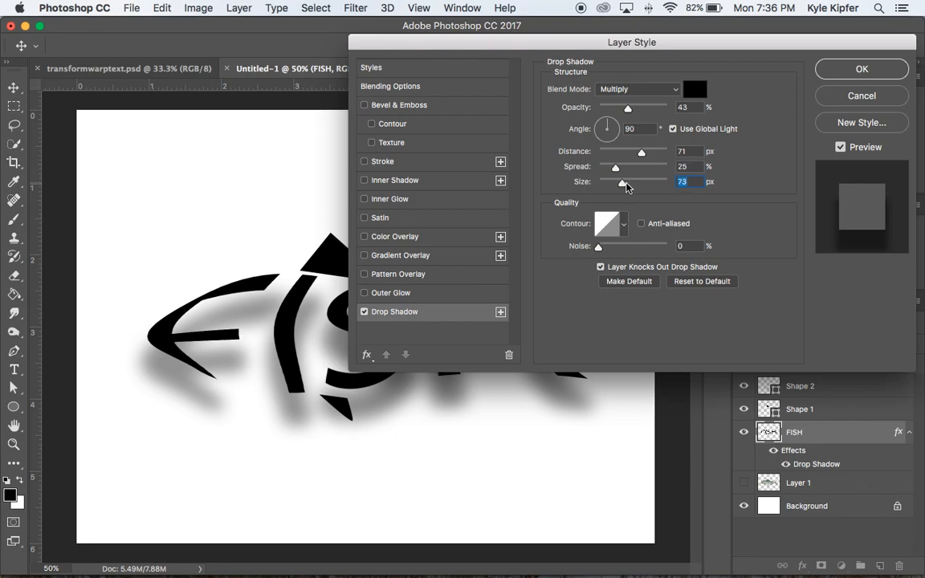
drag(625, 181, 614, 182)
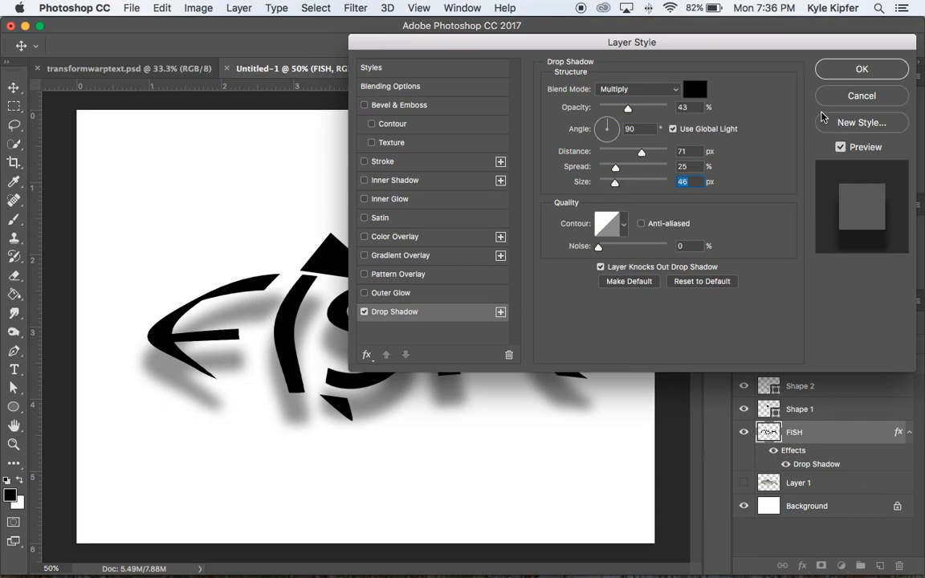
mouse_move(453, 129)
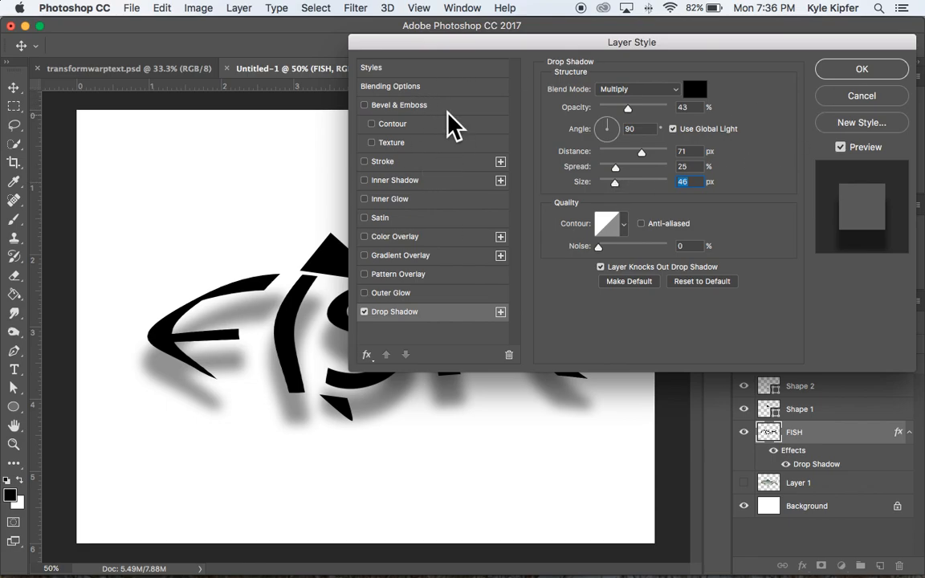
Step: Enable Bevel & Emboss with Inner Bevel style and 63% depth
click(365, 104)
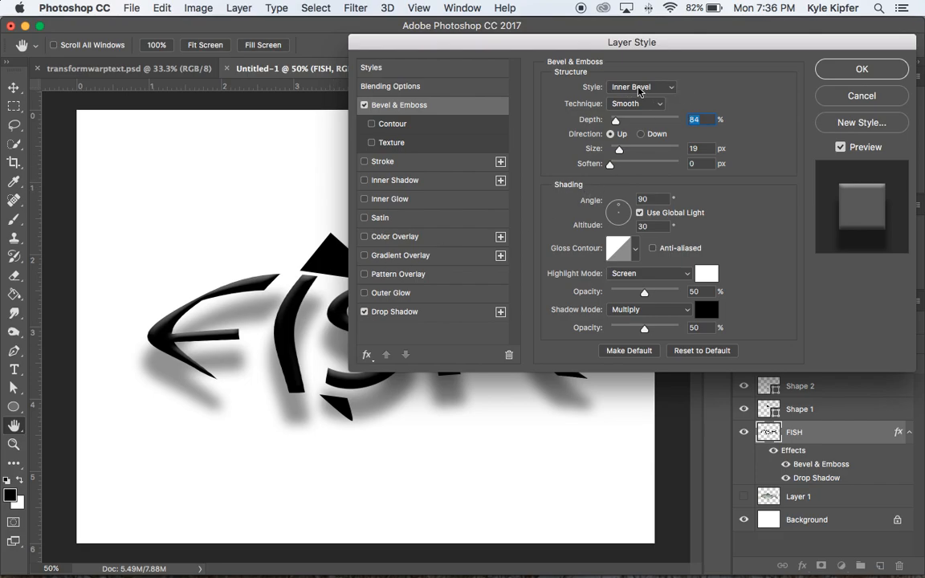
mouse_move(665, 89)
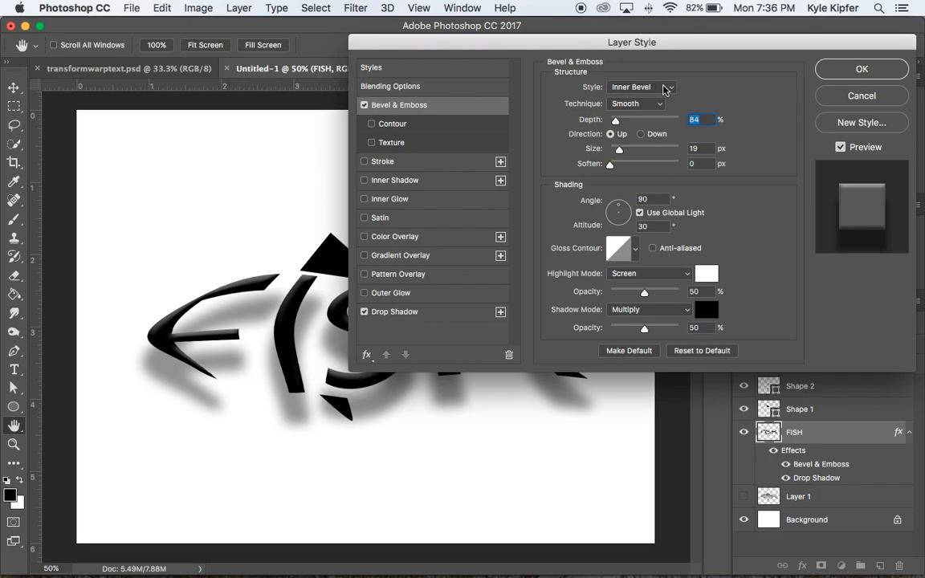
click(641, 87)
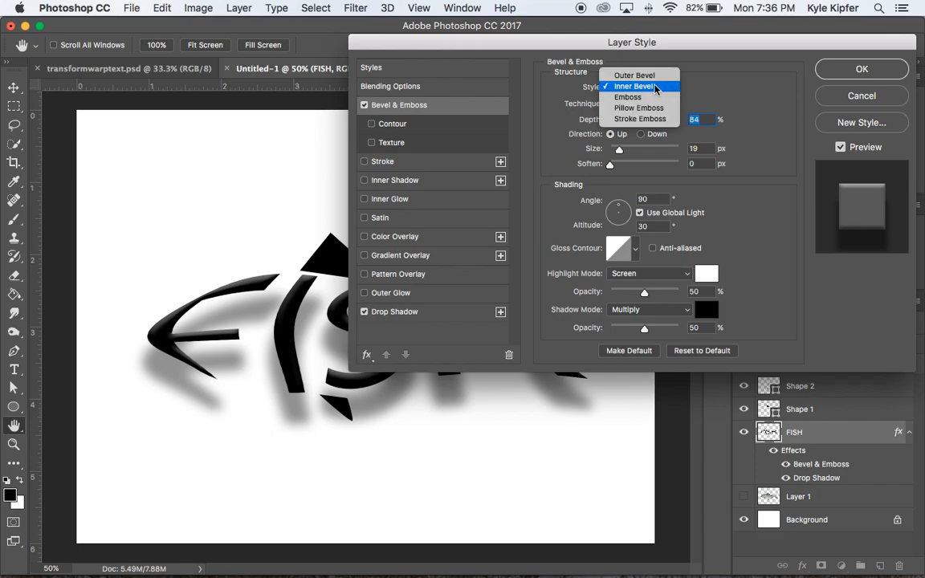
click(636, 86)
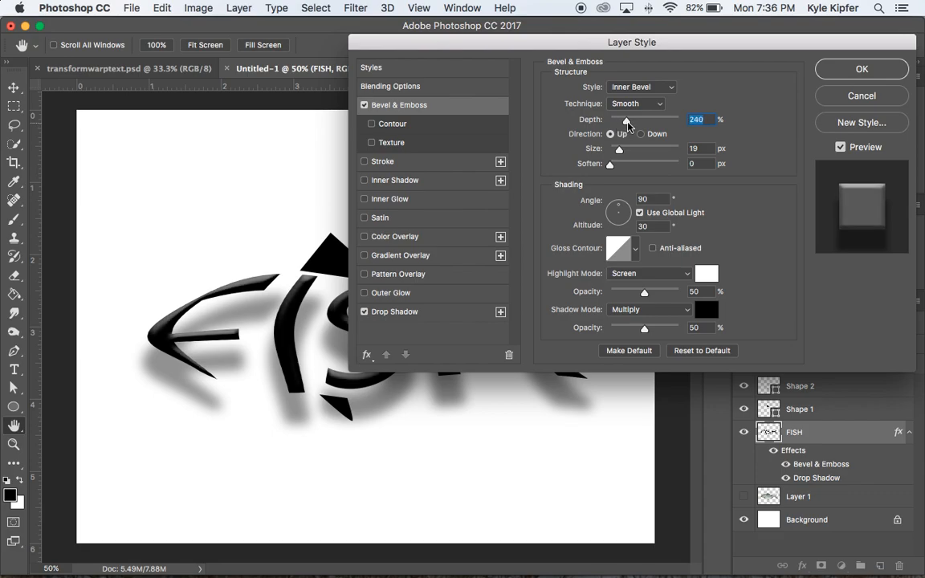
drag(626, 119, 657, 119)
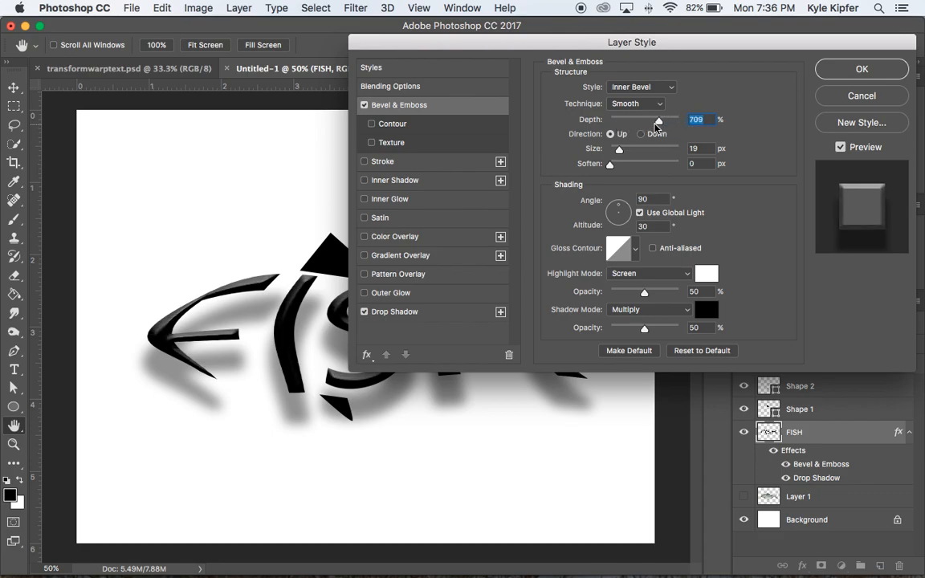
drag(660, 120, 611, 120)
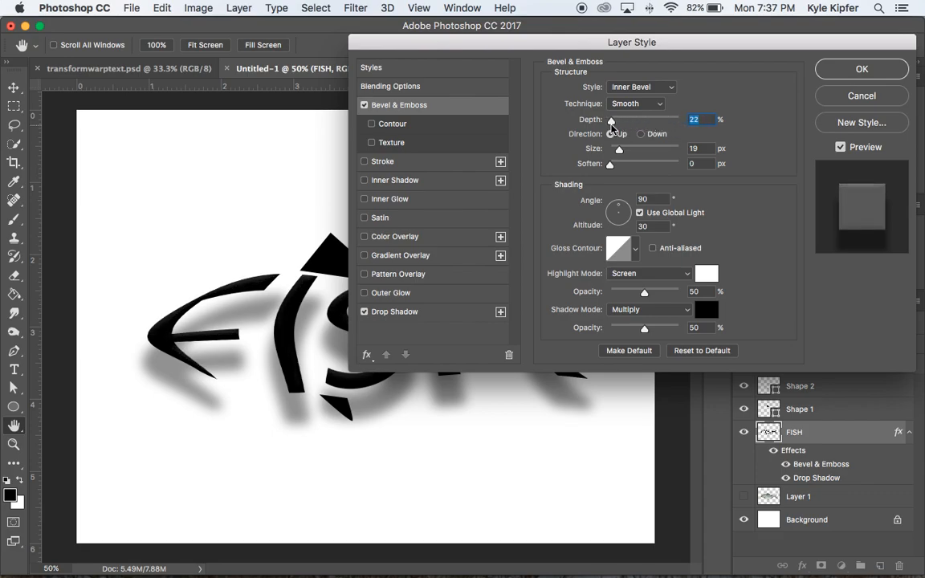
drag(611, 120, 642, 120)
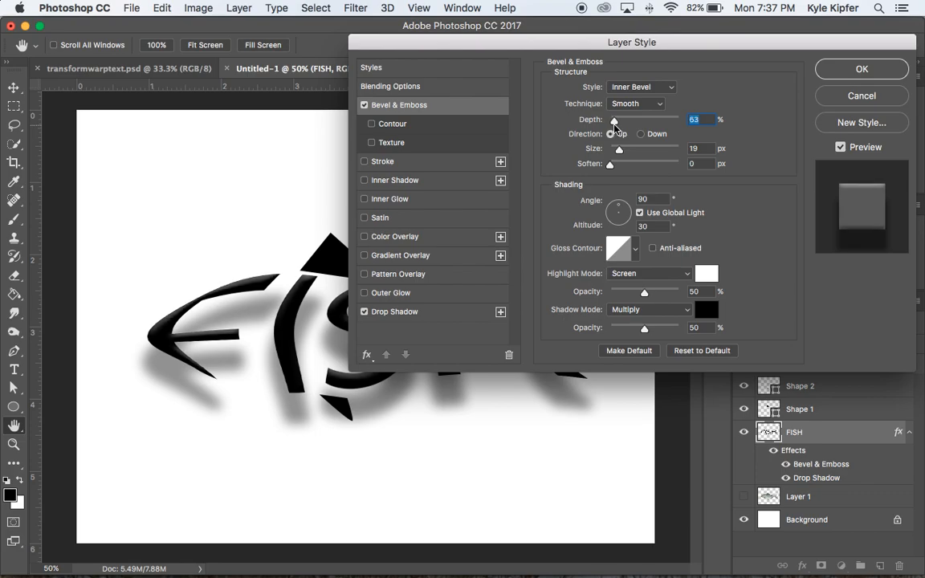
drag(616, 120, 623, 120)
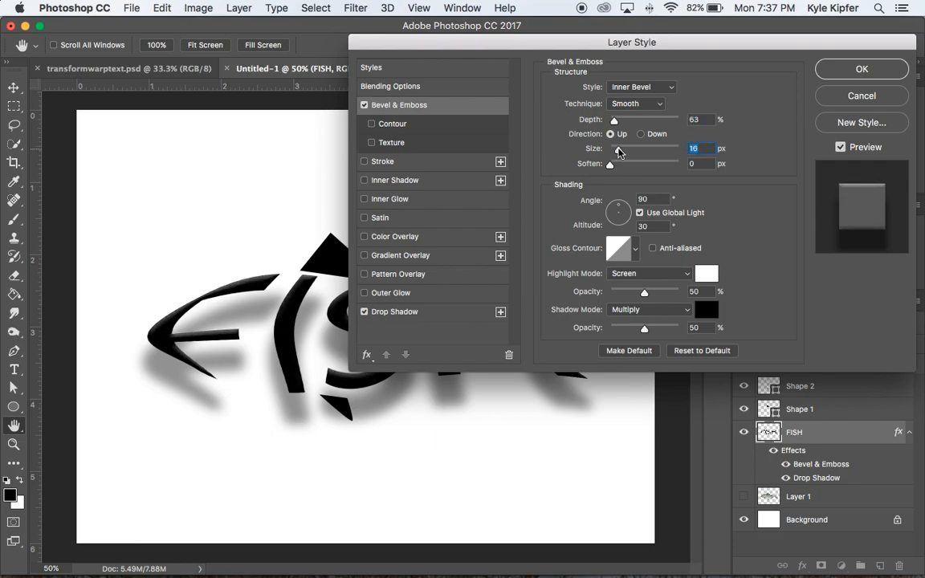
Step: Set the bevel size to 24 px with soften 0 and apply the layer styles
drag(613, 148, 634, 148)
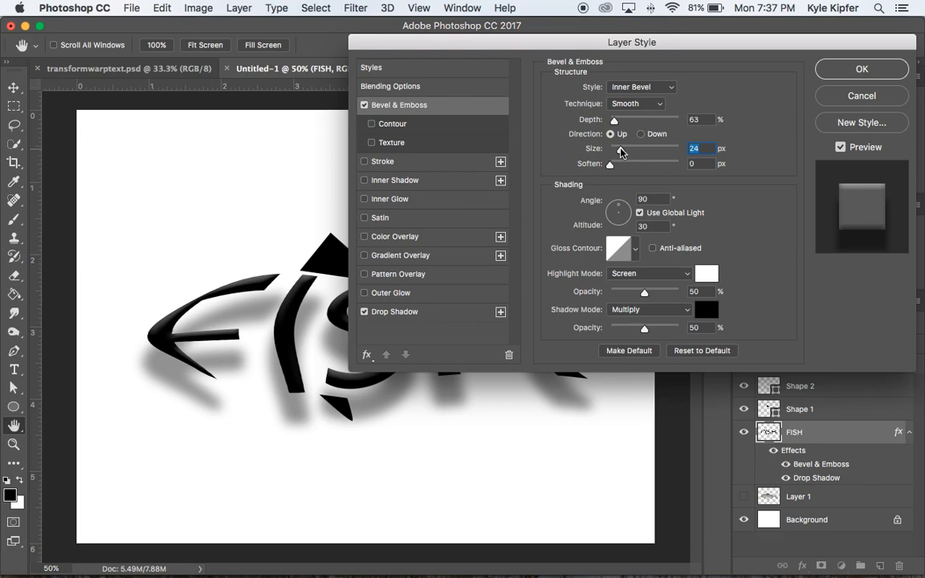
drag(611, 164, 633, 163)
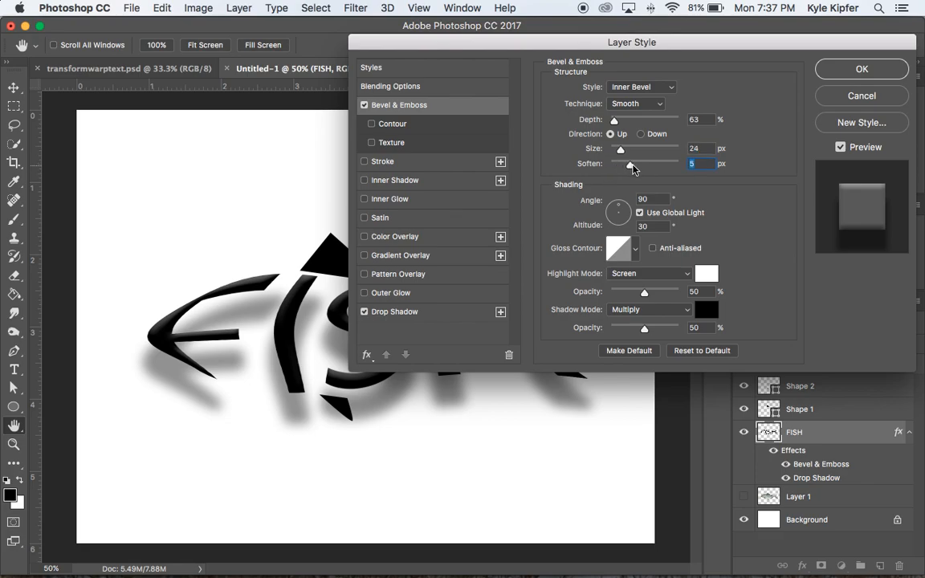
drag(630, 163, 609, 163)
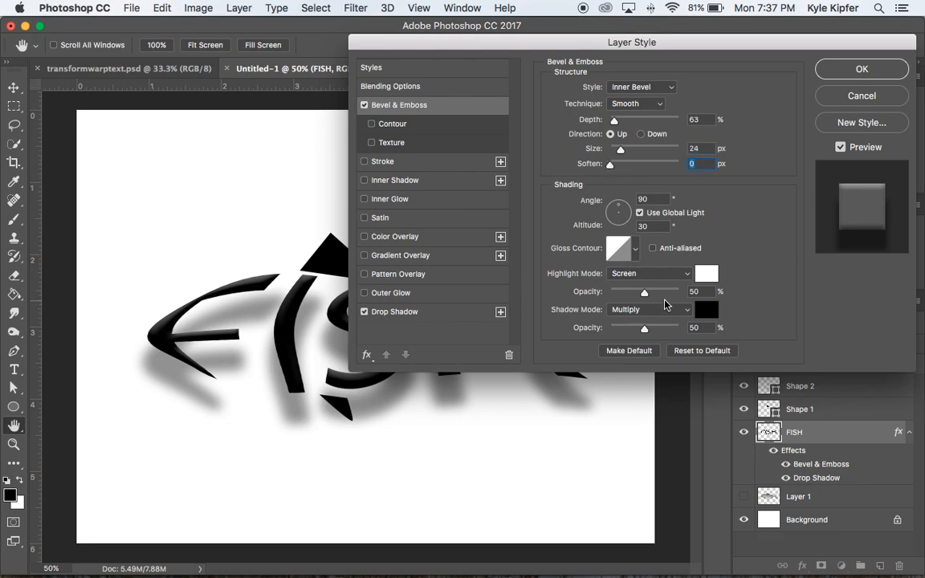
click(861, 68)
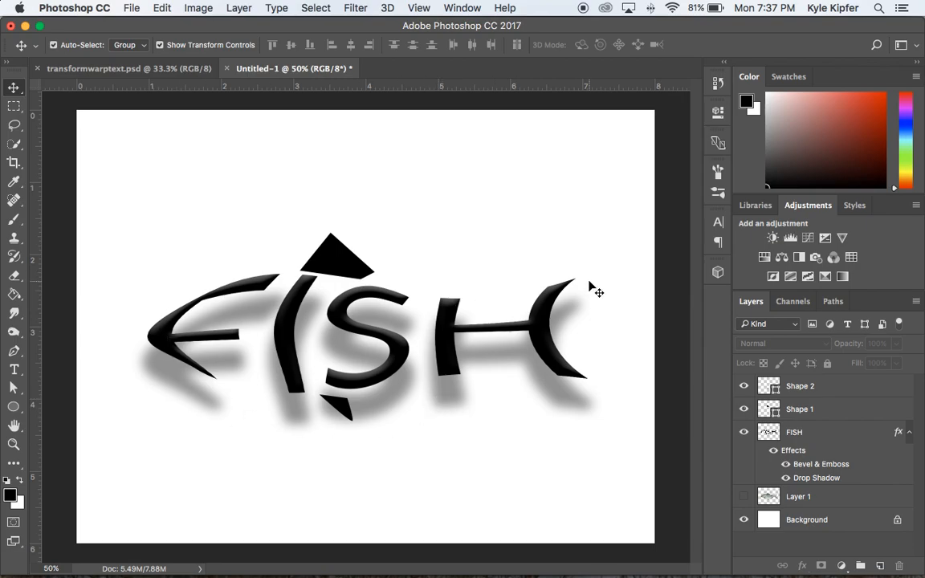
mouse_move(562, 228)
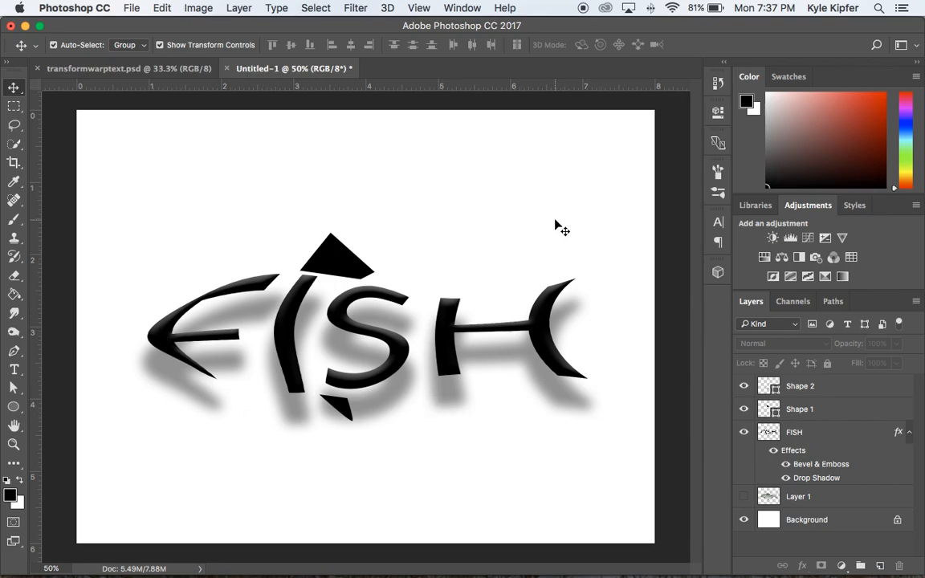
mouse_move(336, 546)
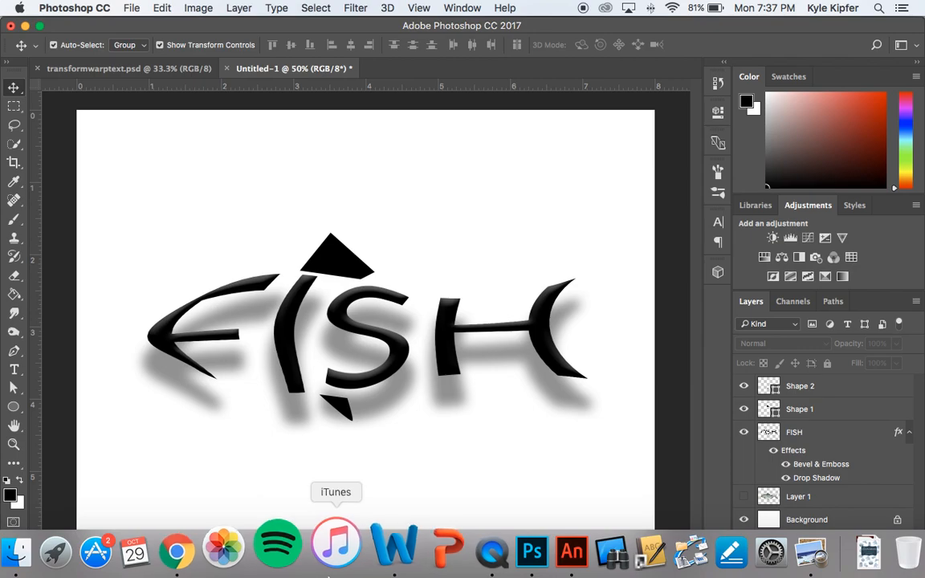